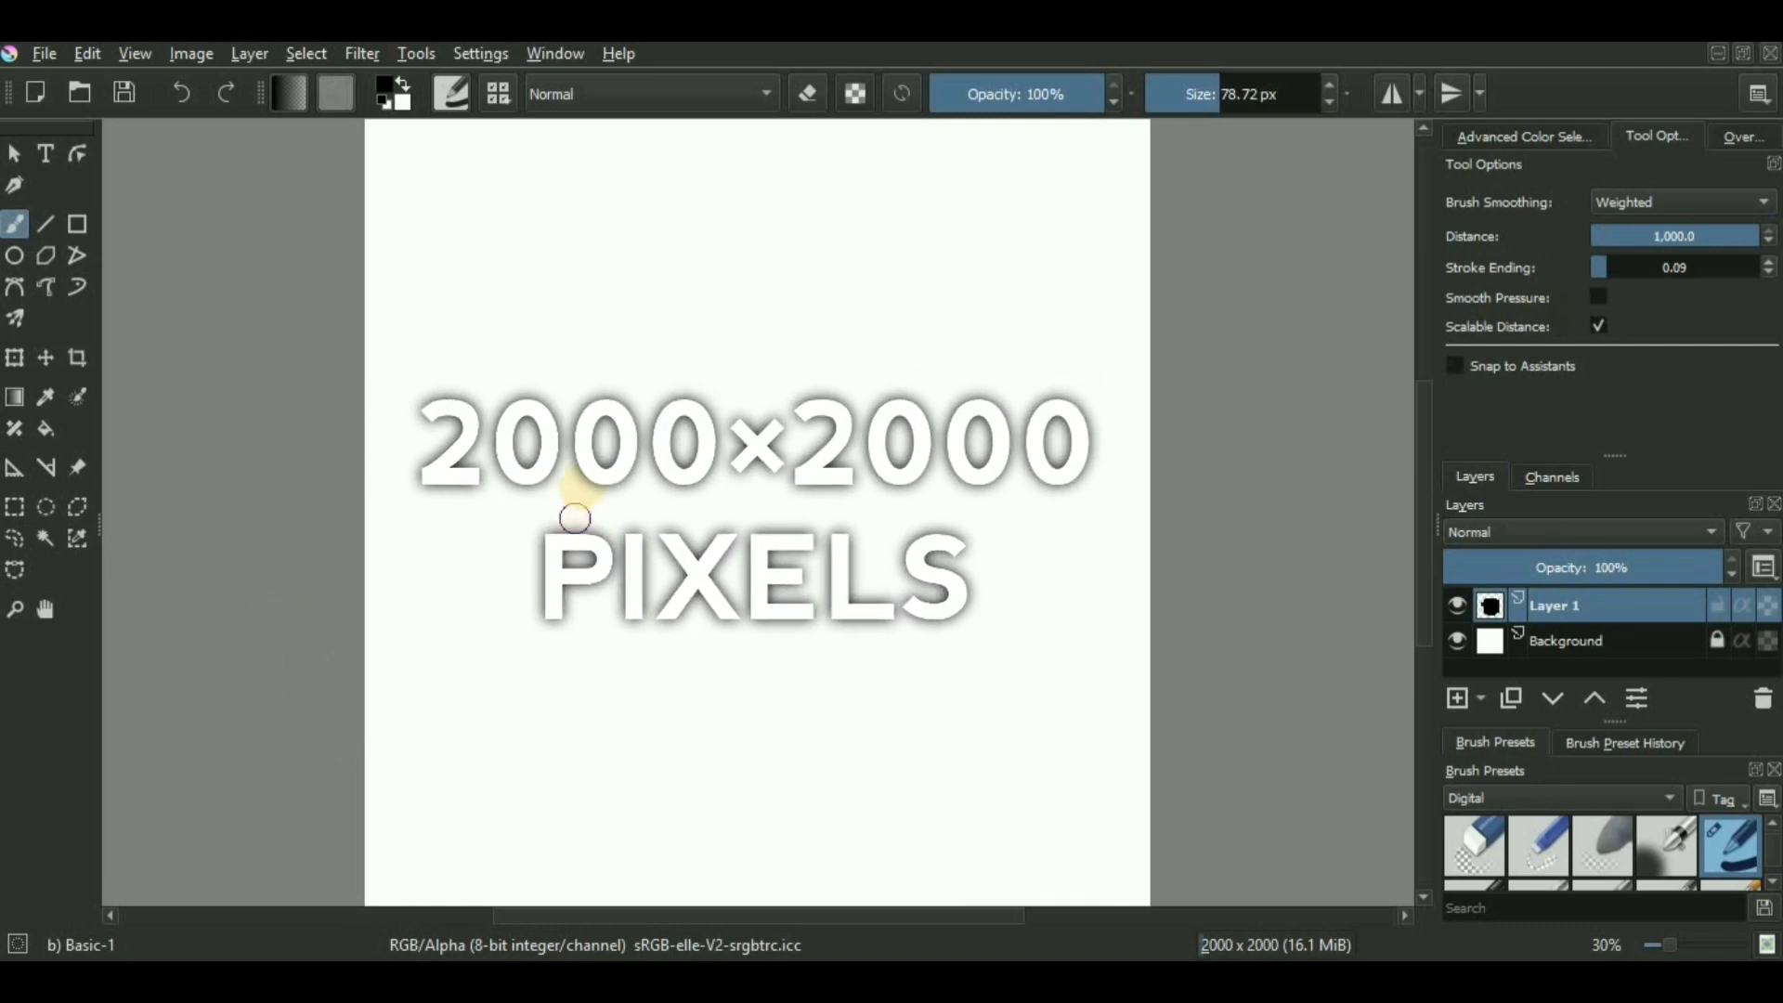
pyautogui.moveTo(652, 509)
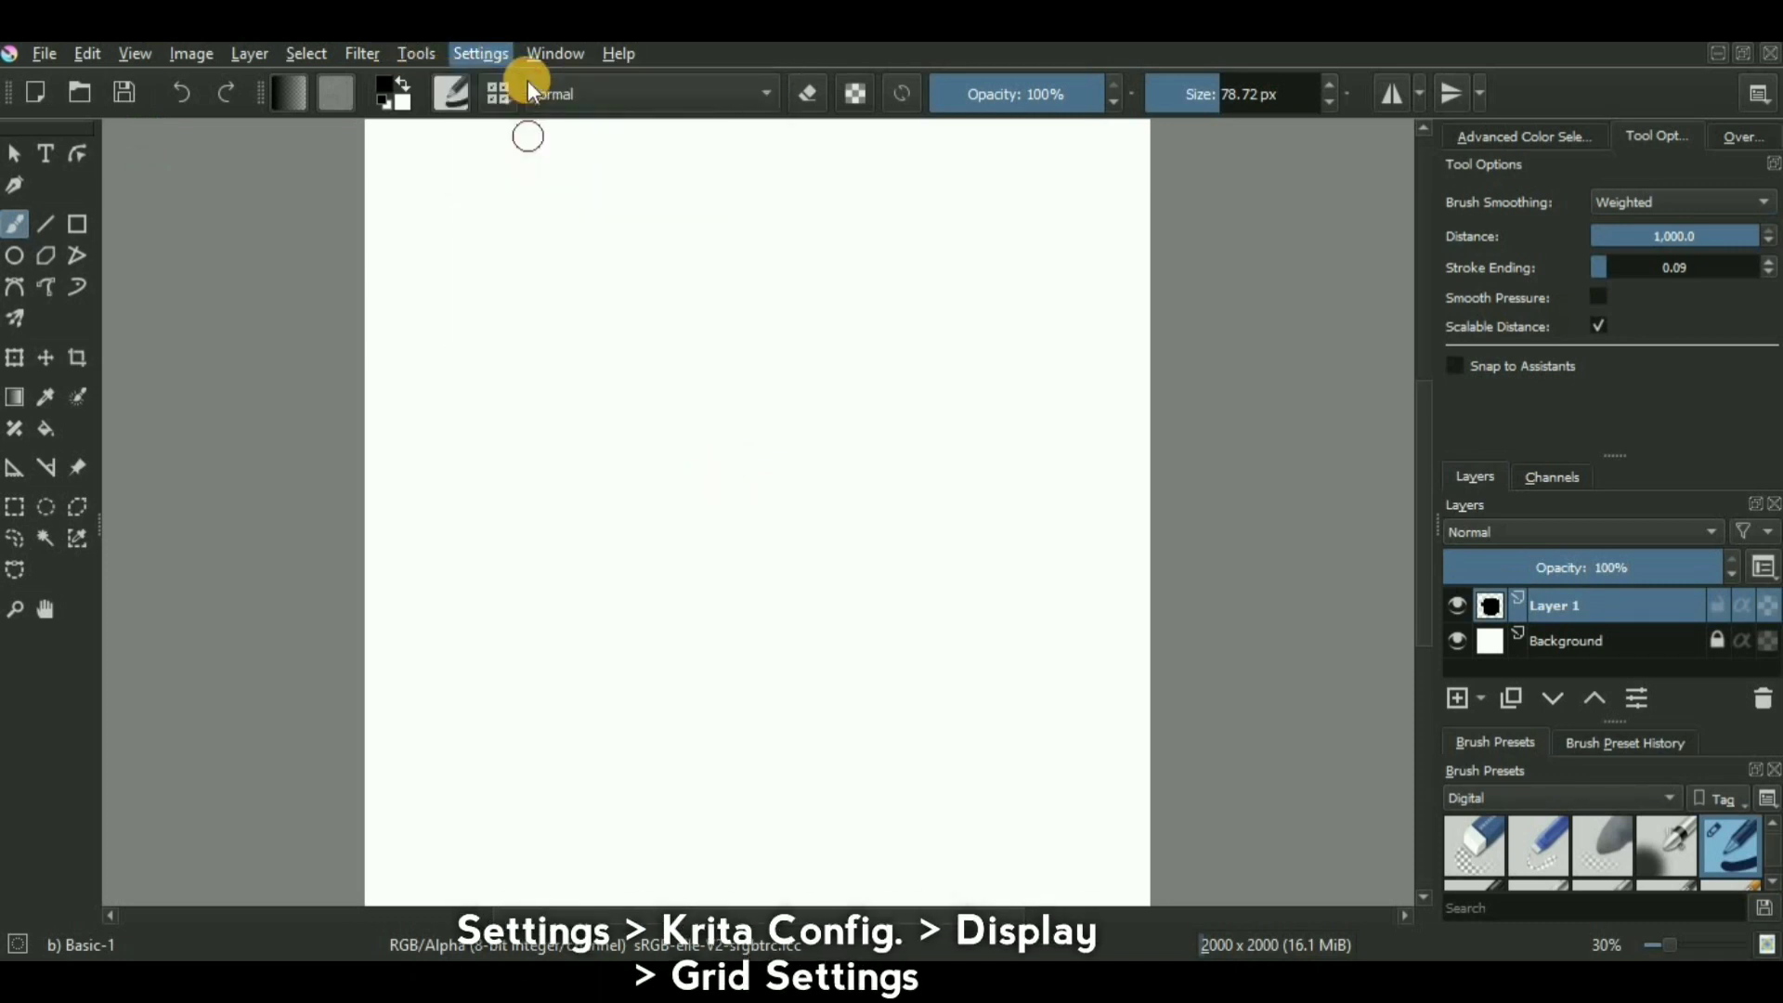
# Step: In Configure Krita's Display grid settings, set the pixel grid colour to black, showing from 400%, and apply
pyautogui.click(479, 54)
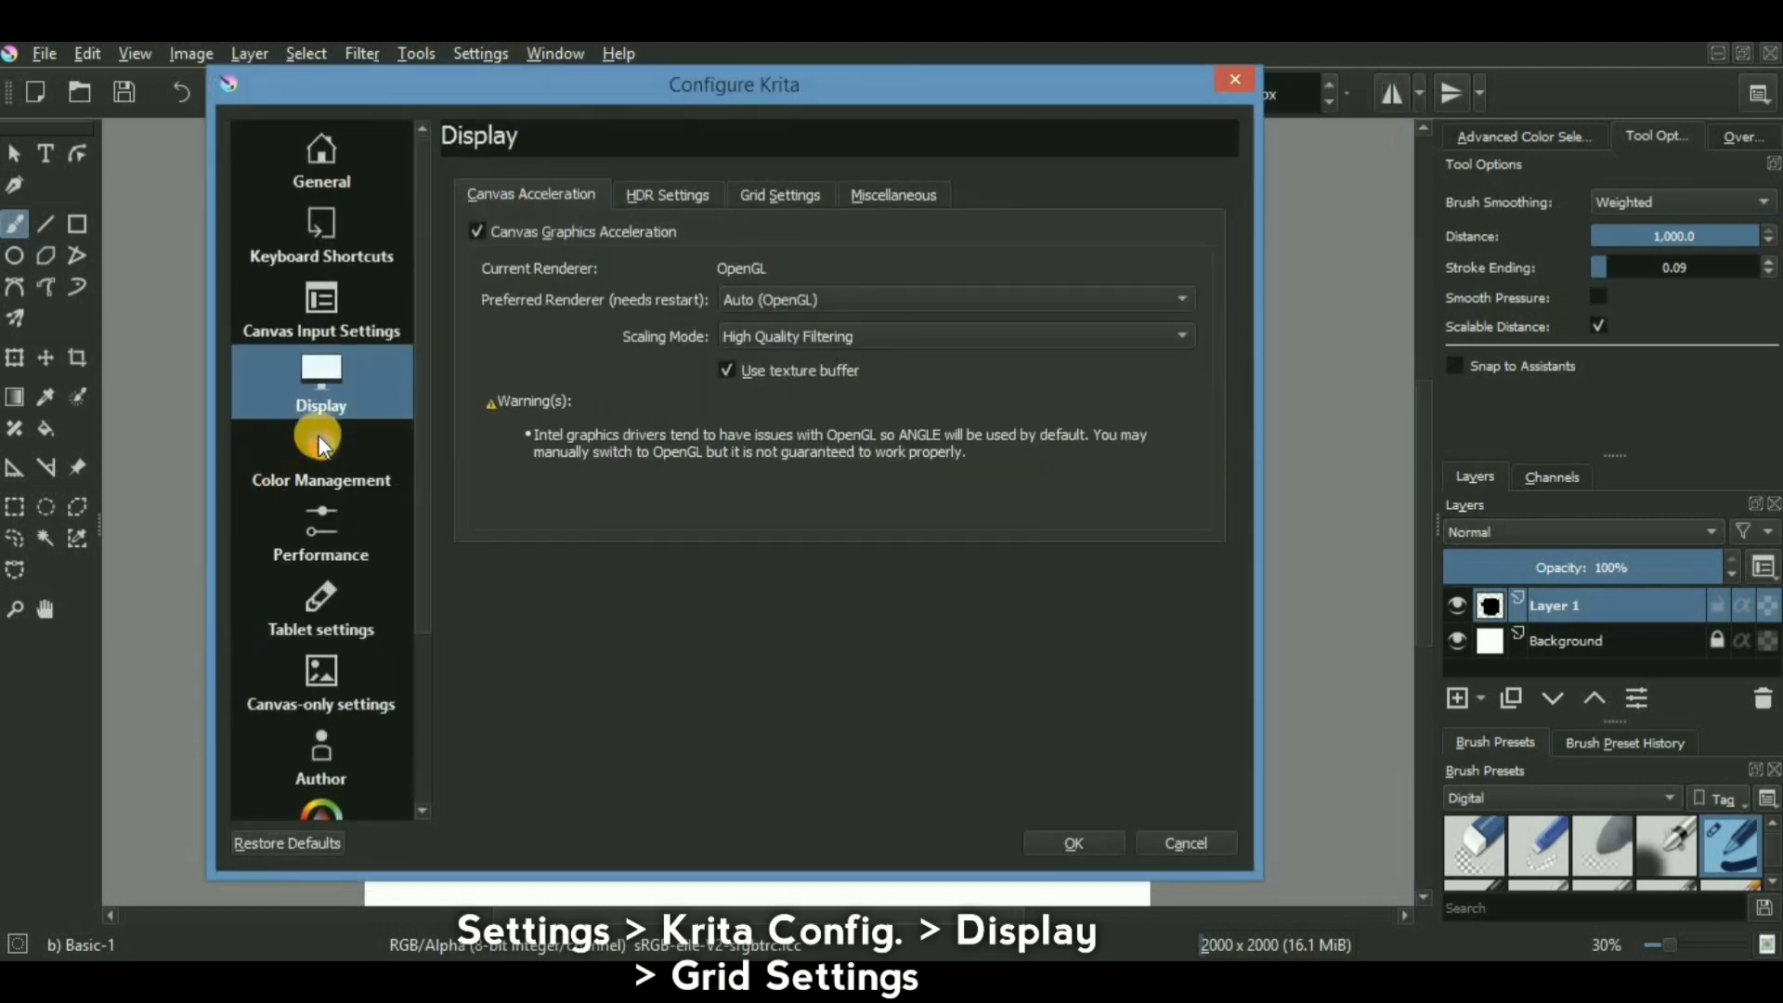
pyautogui.click(321, 307)
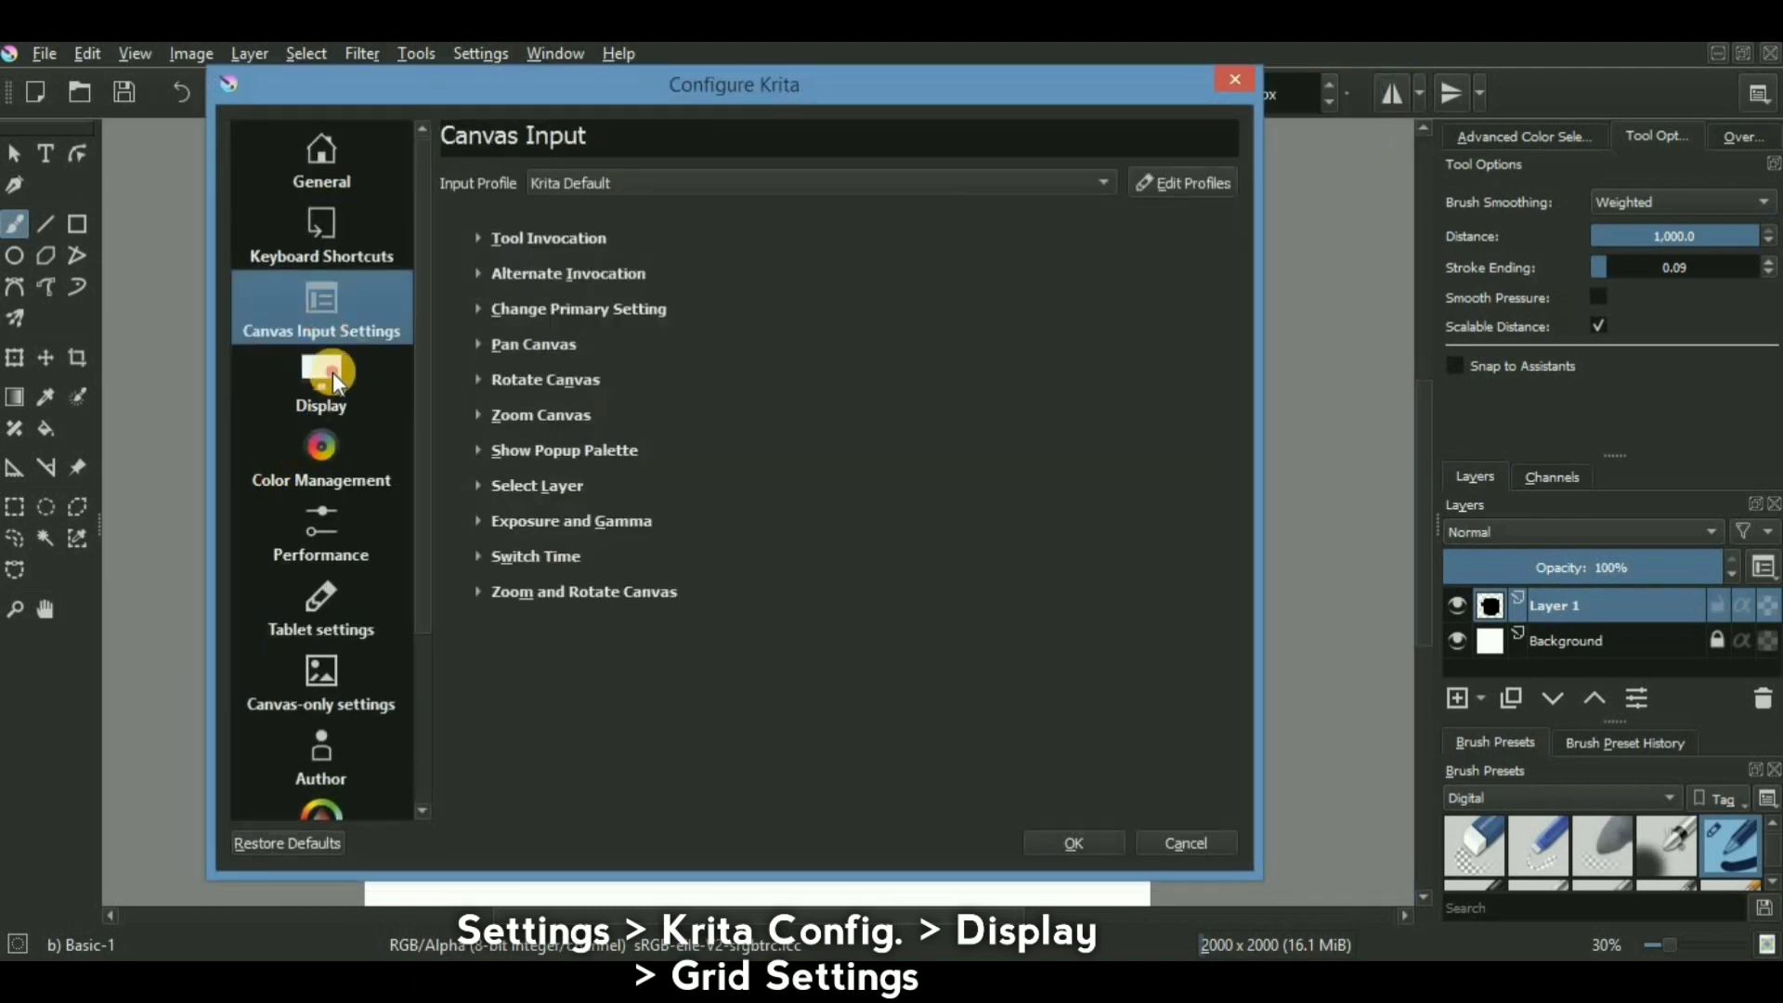
pyautogui.click(321, 386)
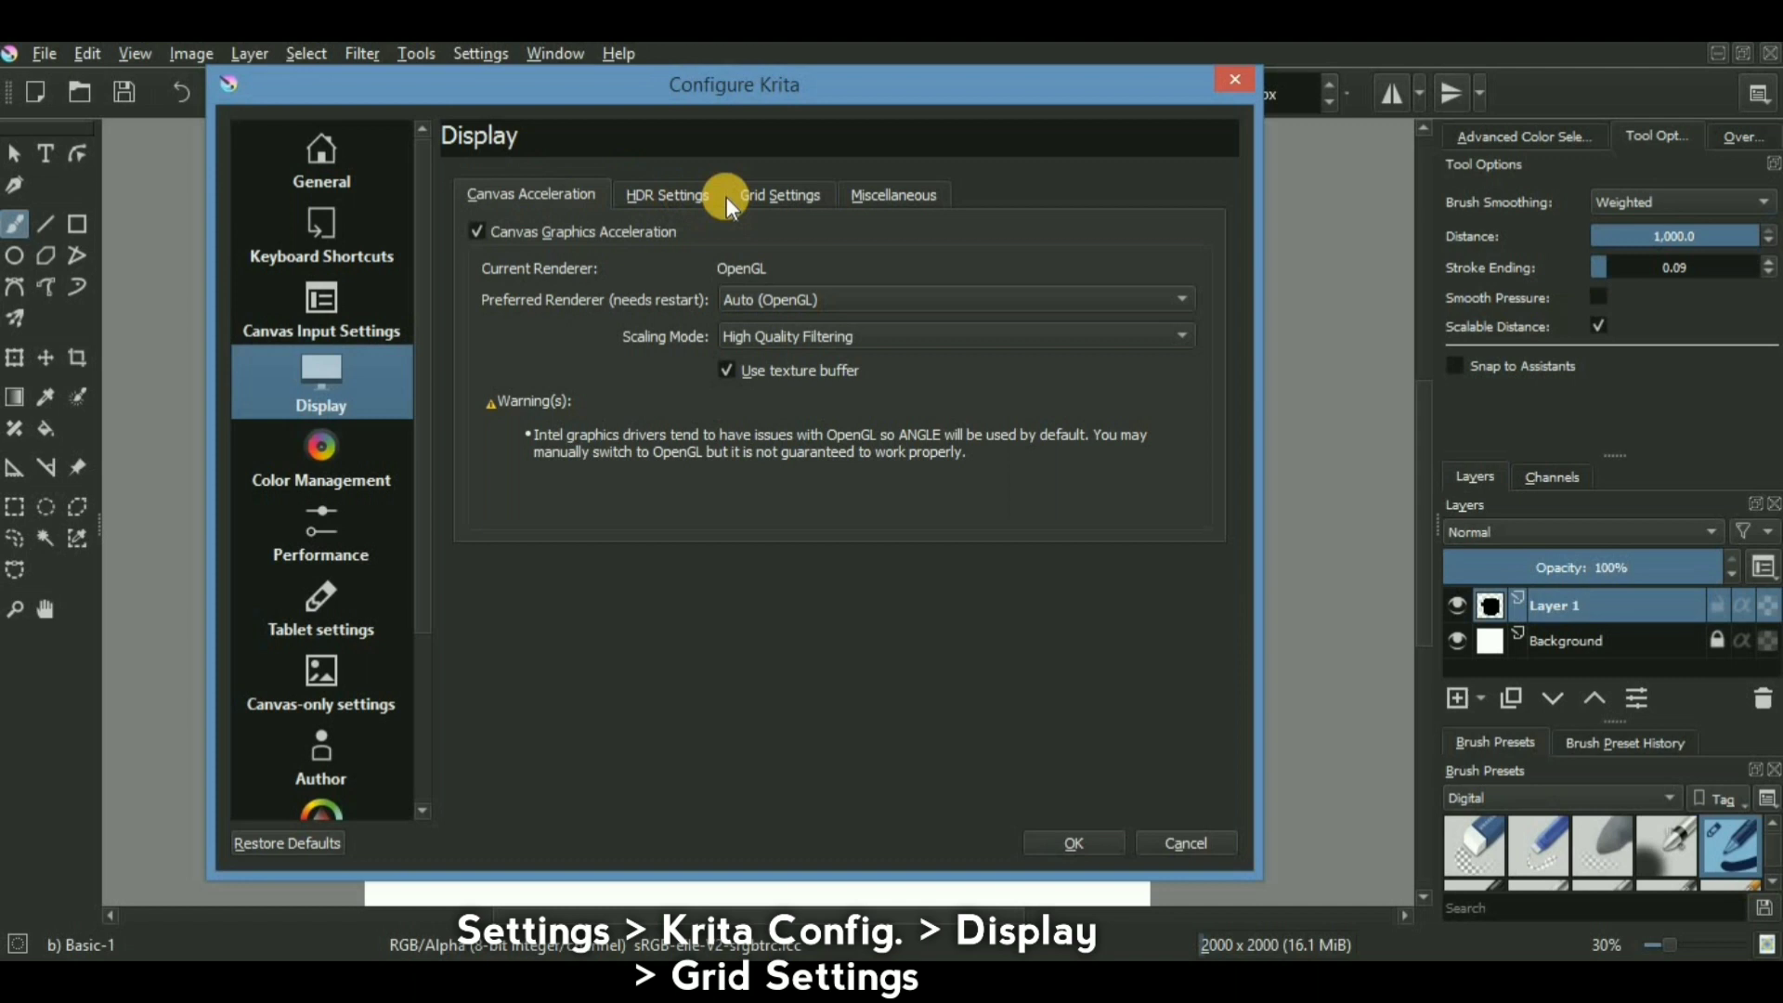
pyautogui.click(778, 193)
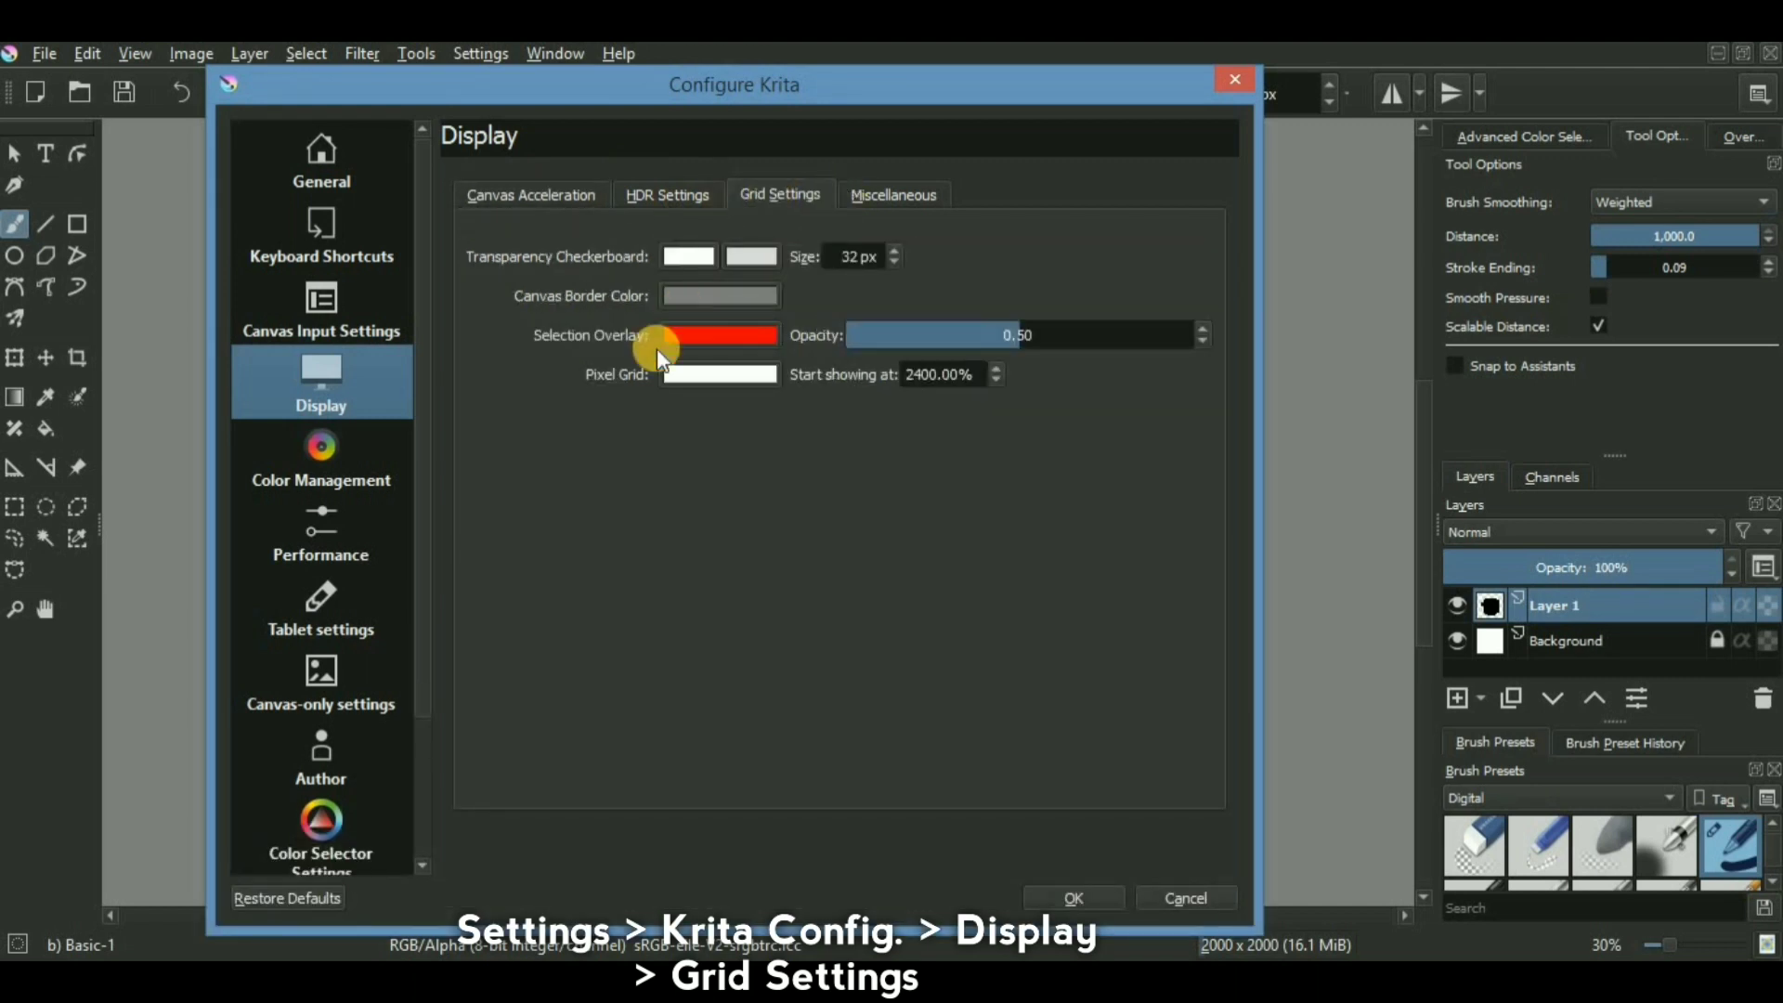
pyautogui.moveTo(954, 381)
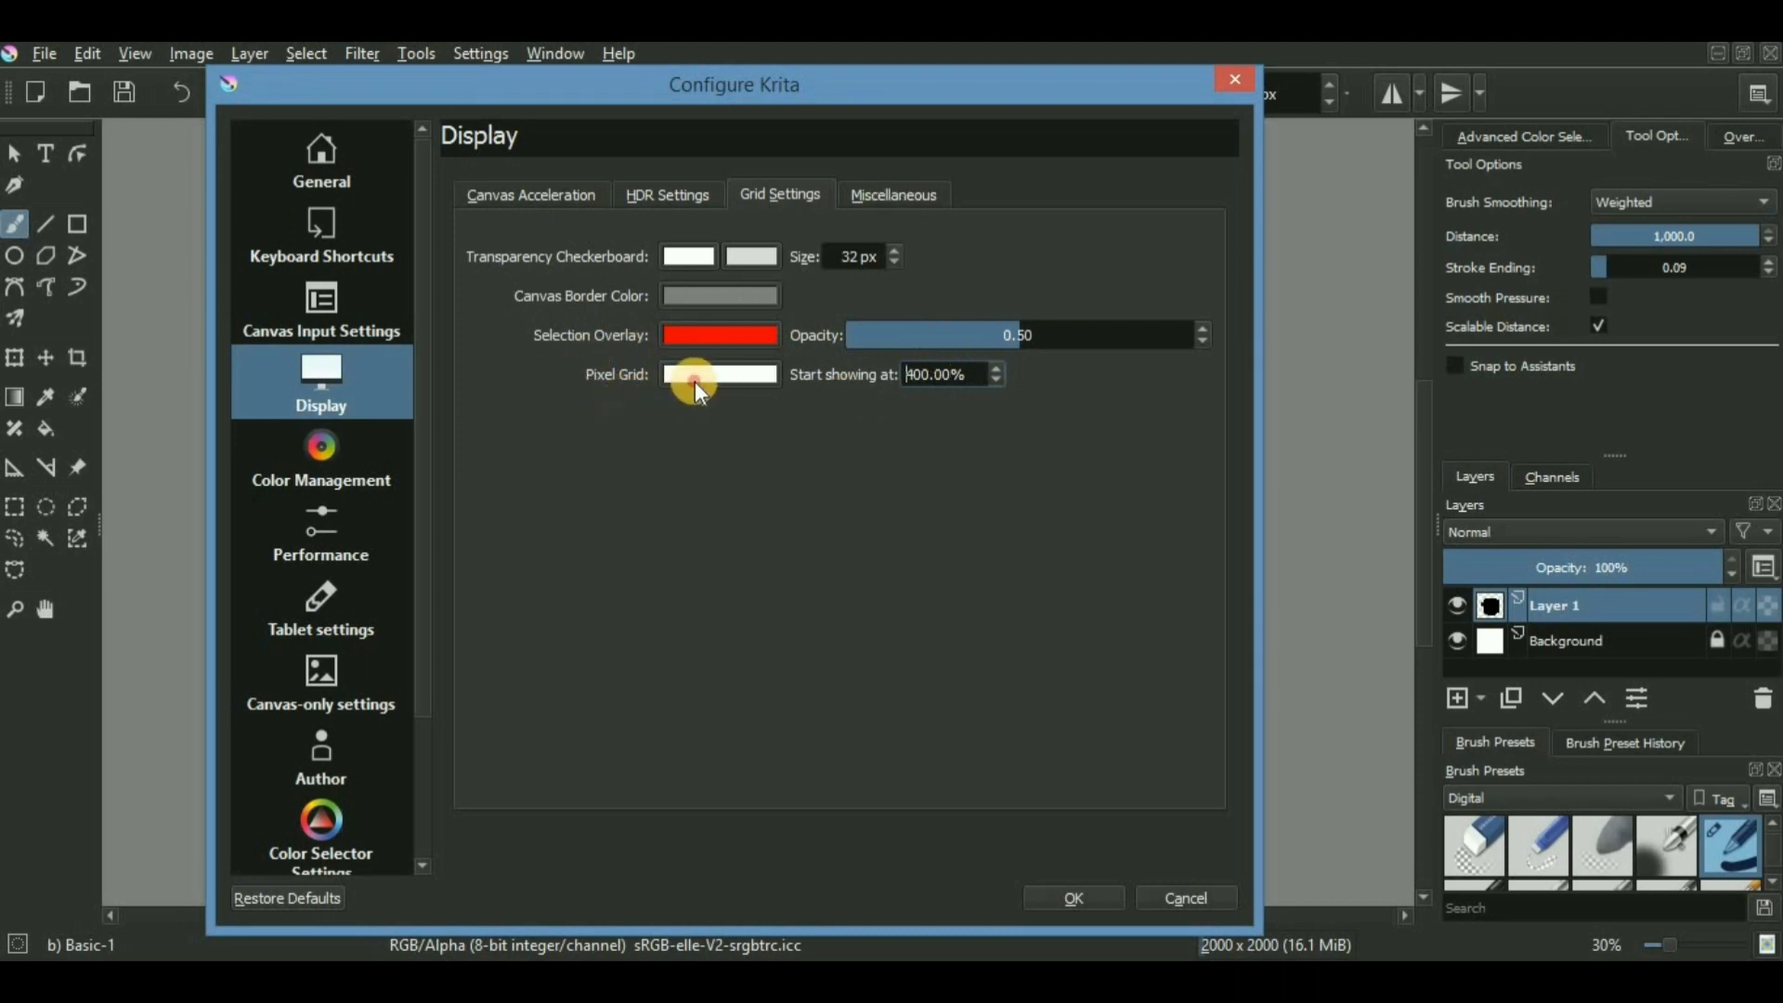
pyautogui.click(721, 373)
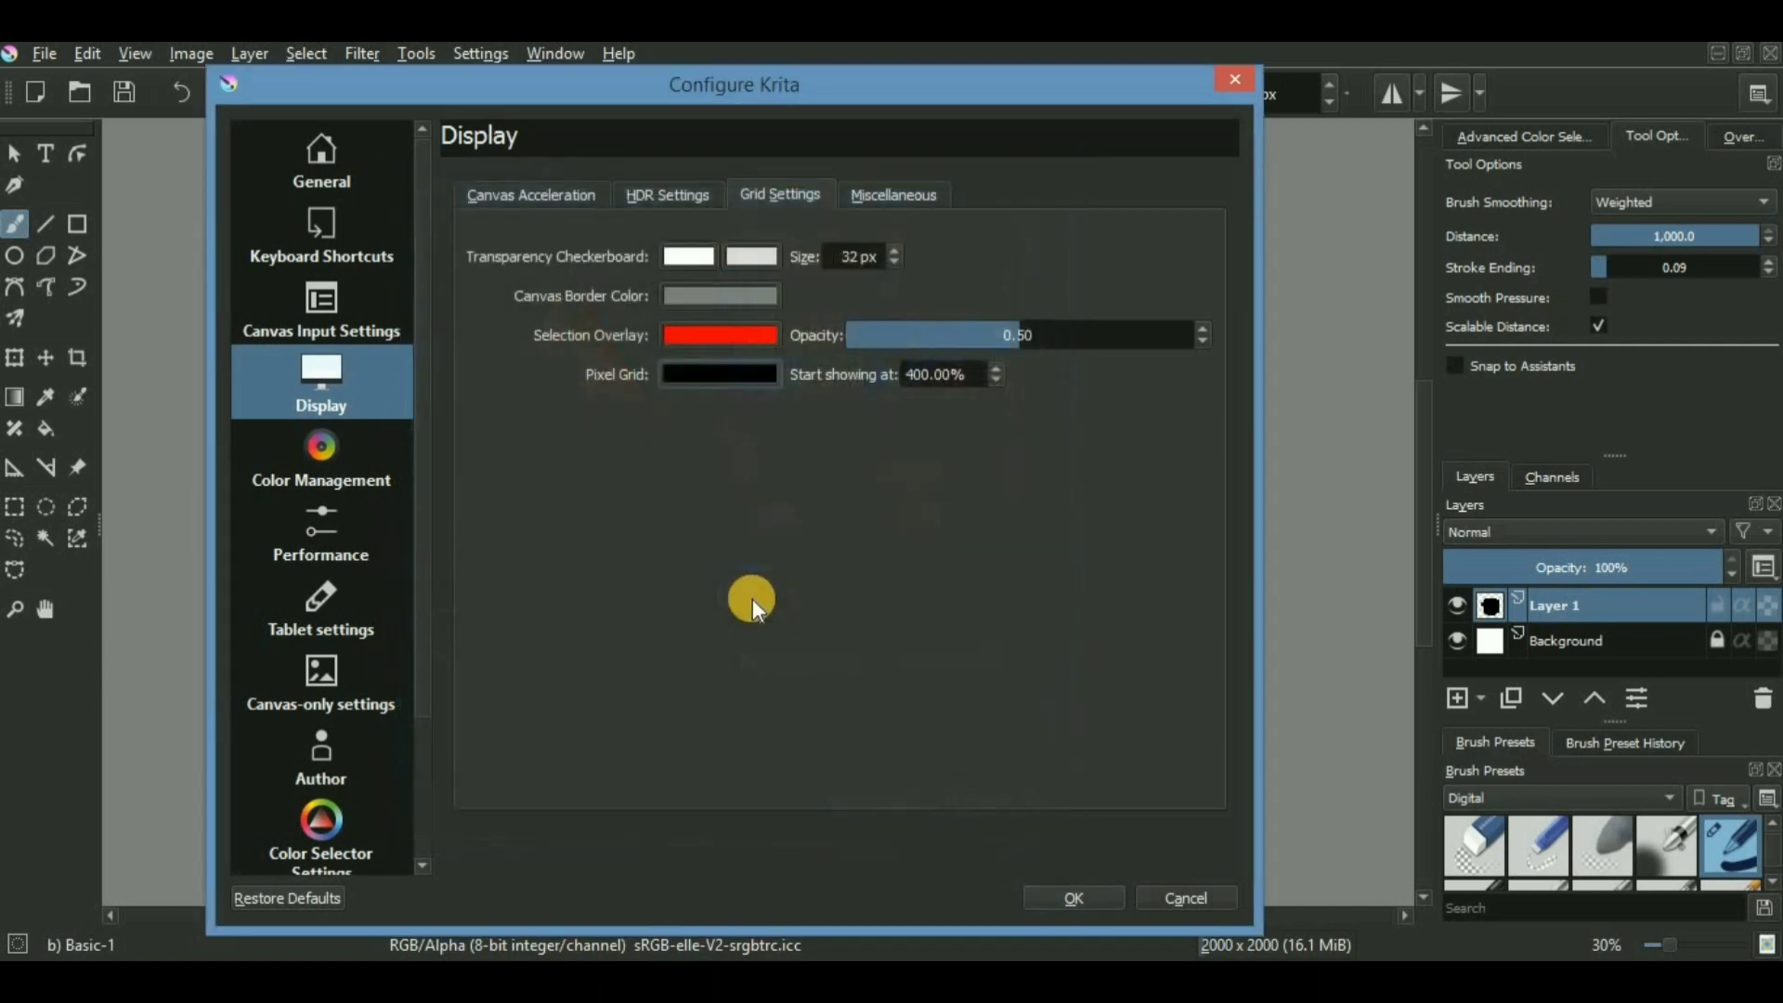
pyautogui.moveTo(1076, 897)
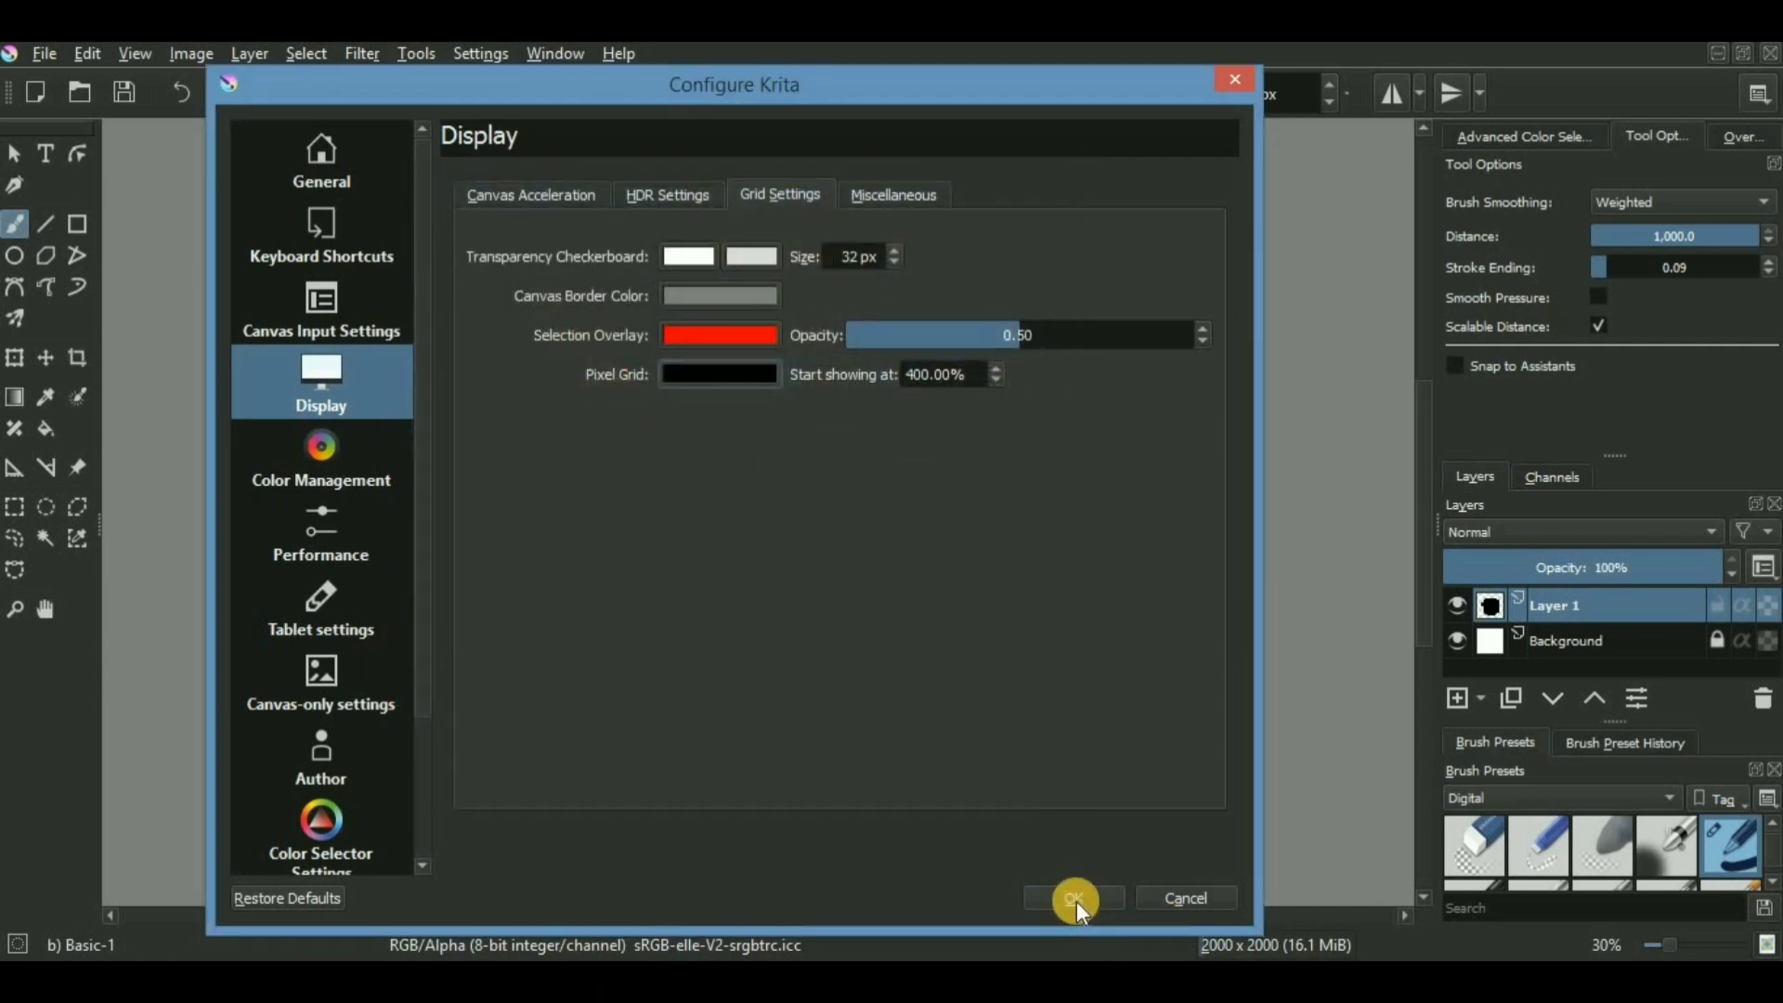
pyautogui.click(1069, 897)
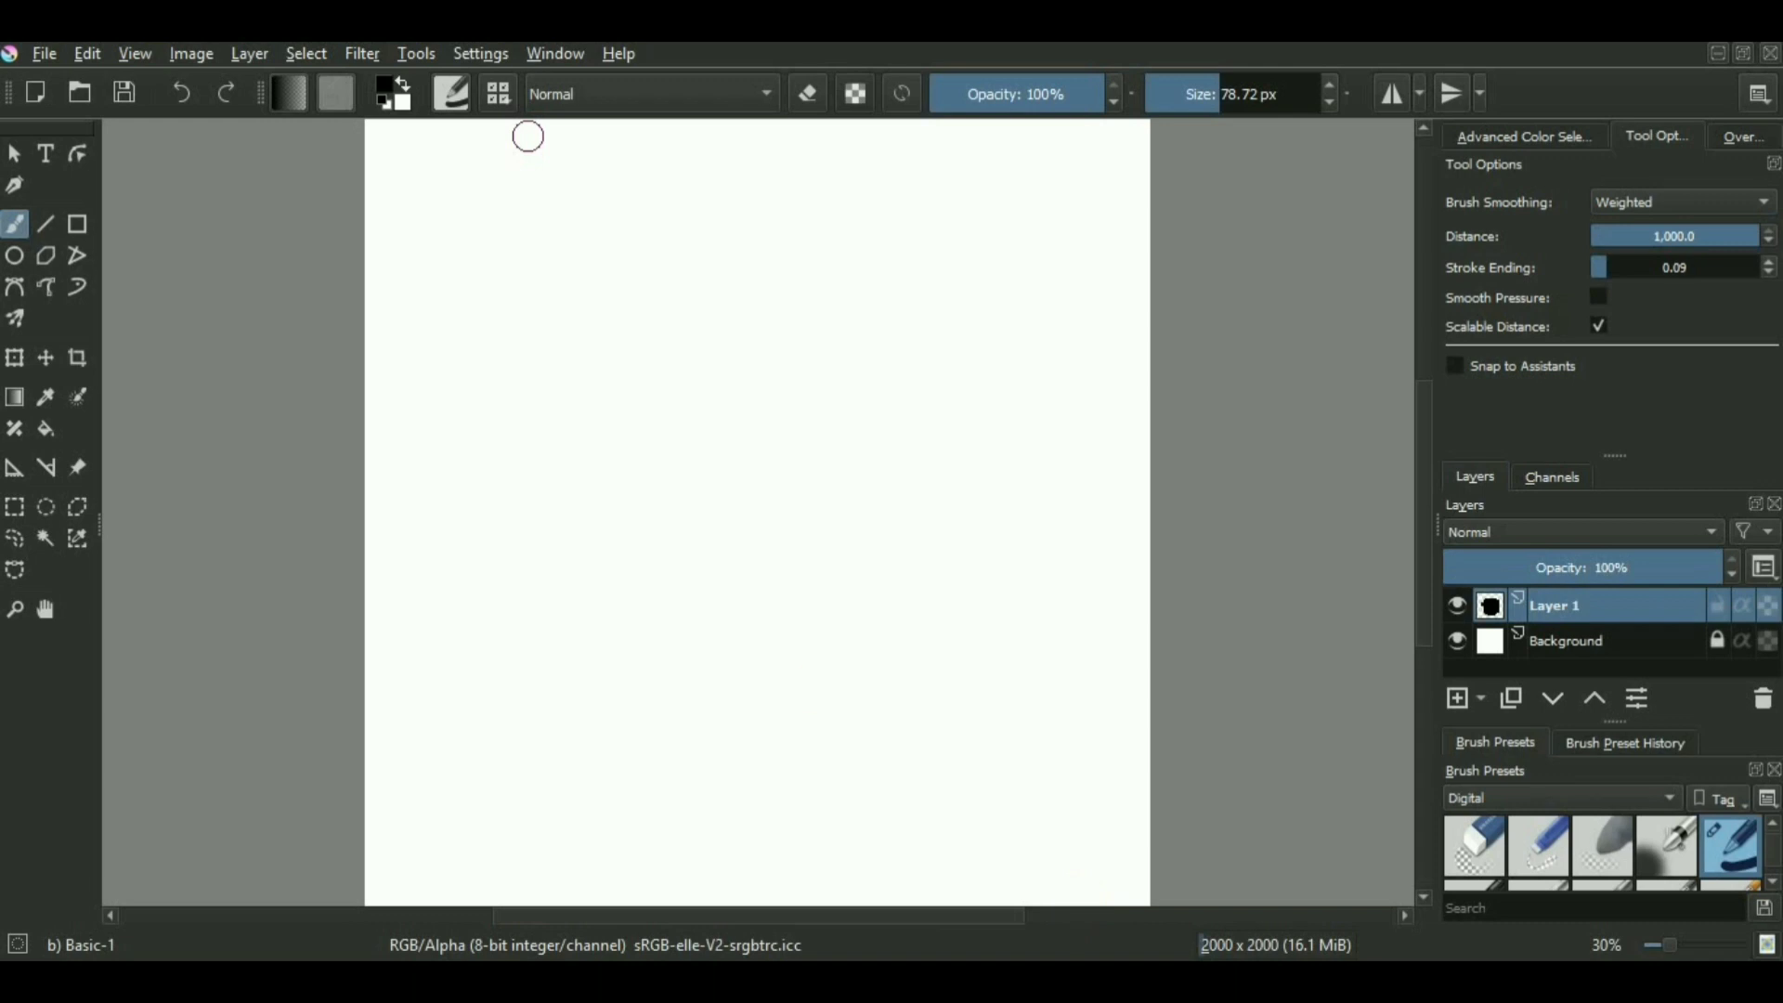
# Step: Create a new 32×32 px document via File > New and zoom until the pixel grid shows
pyautogui.click(43, 52)
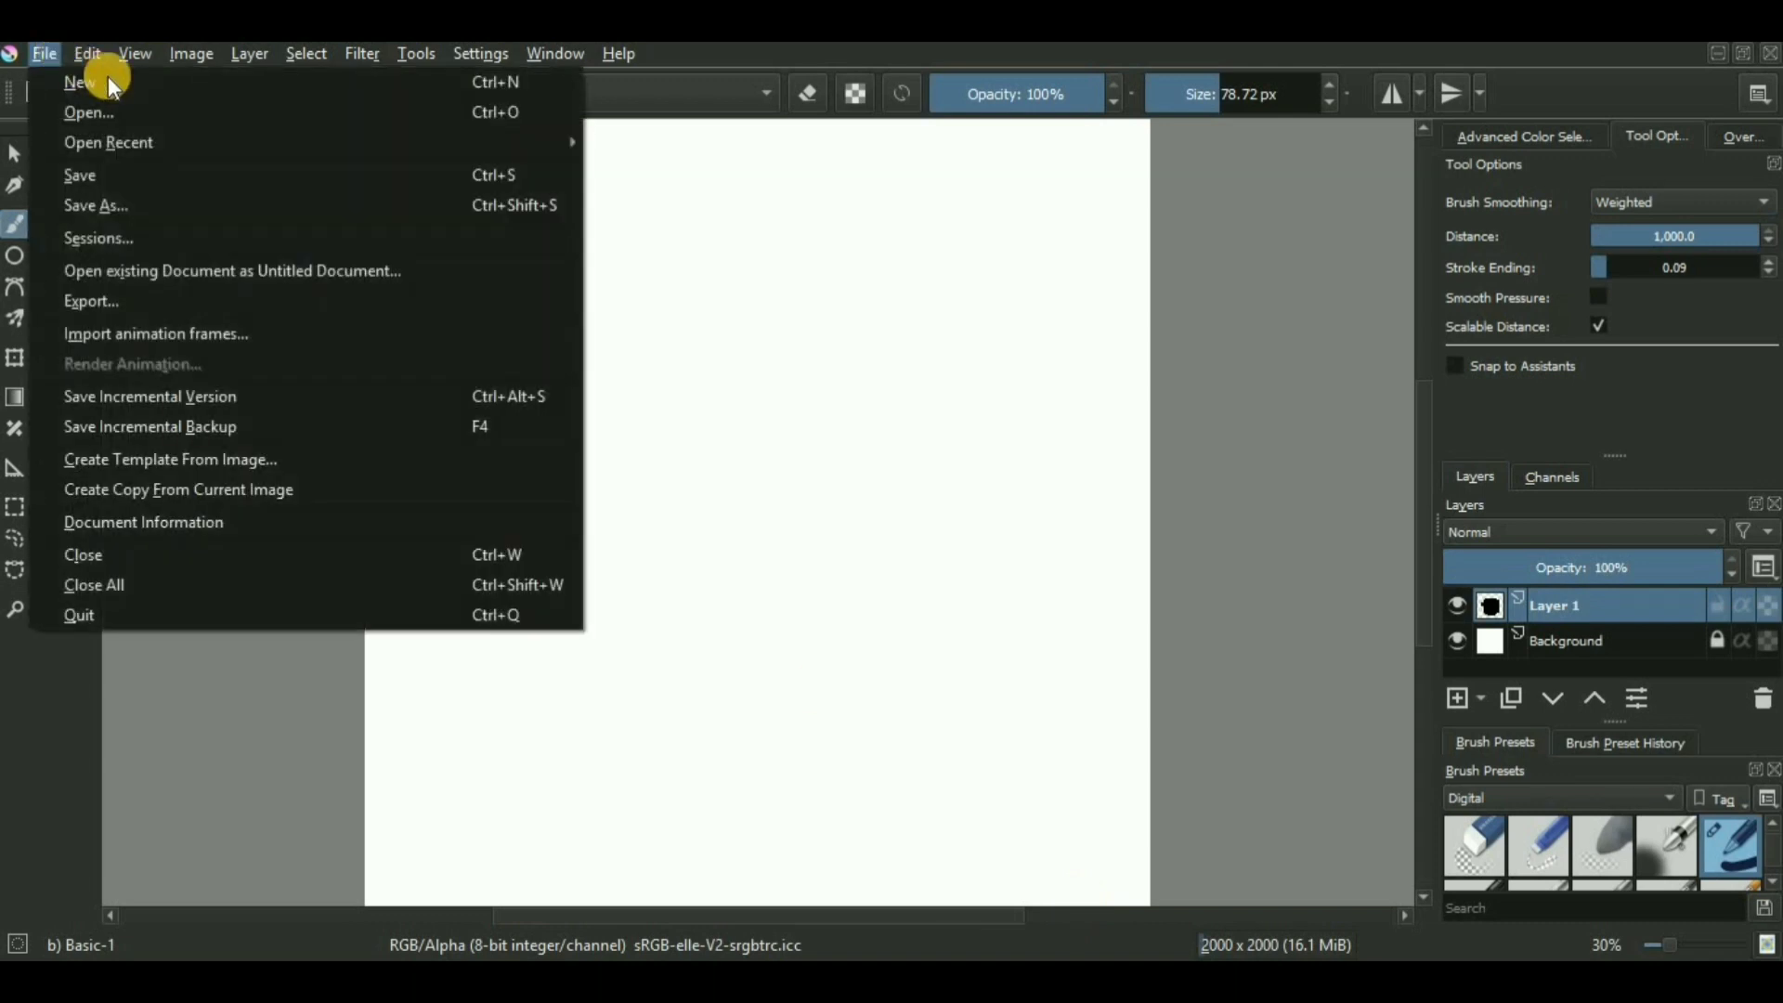
pyautogui.moveTo(78, 82)
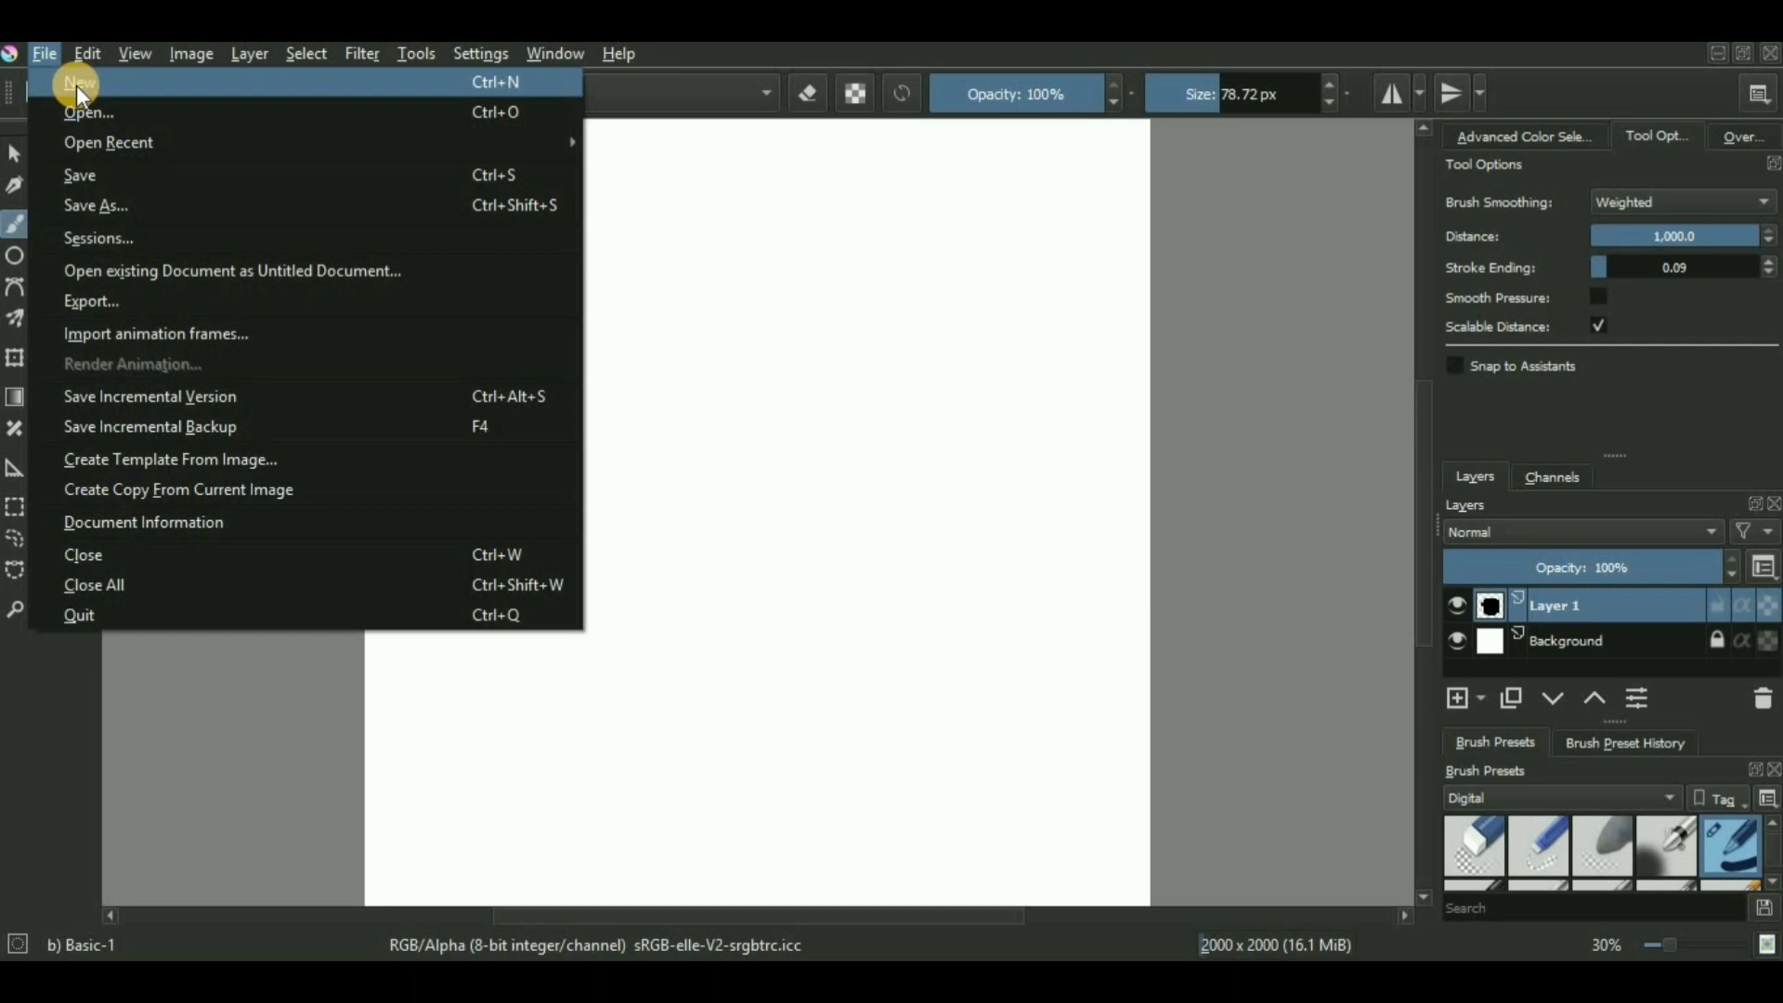
pyautogui.click(80, 82)
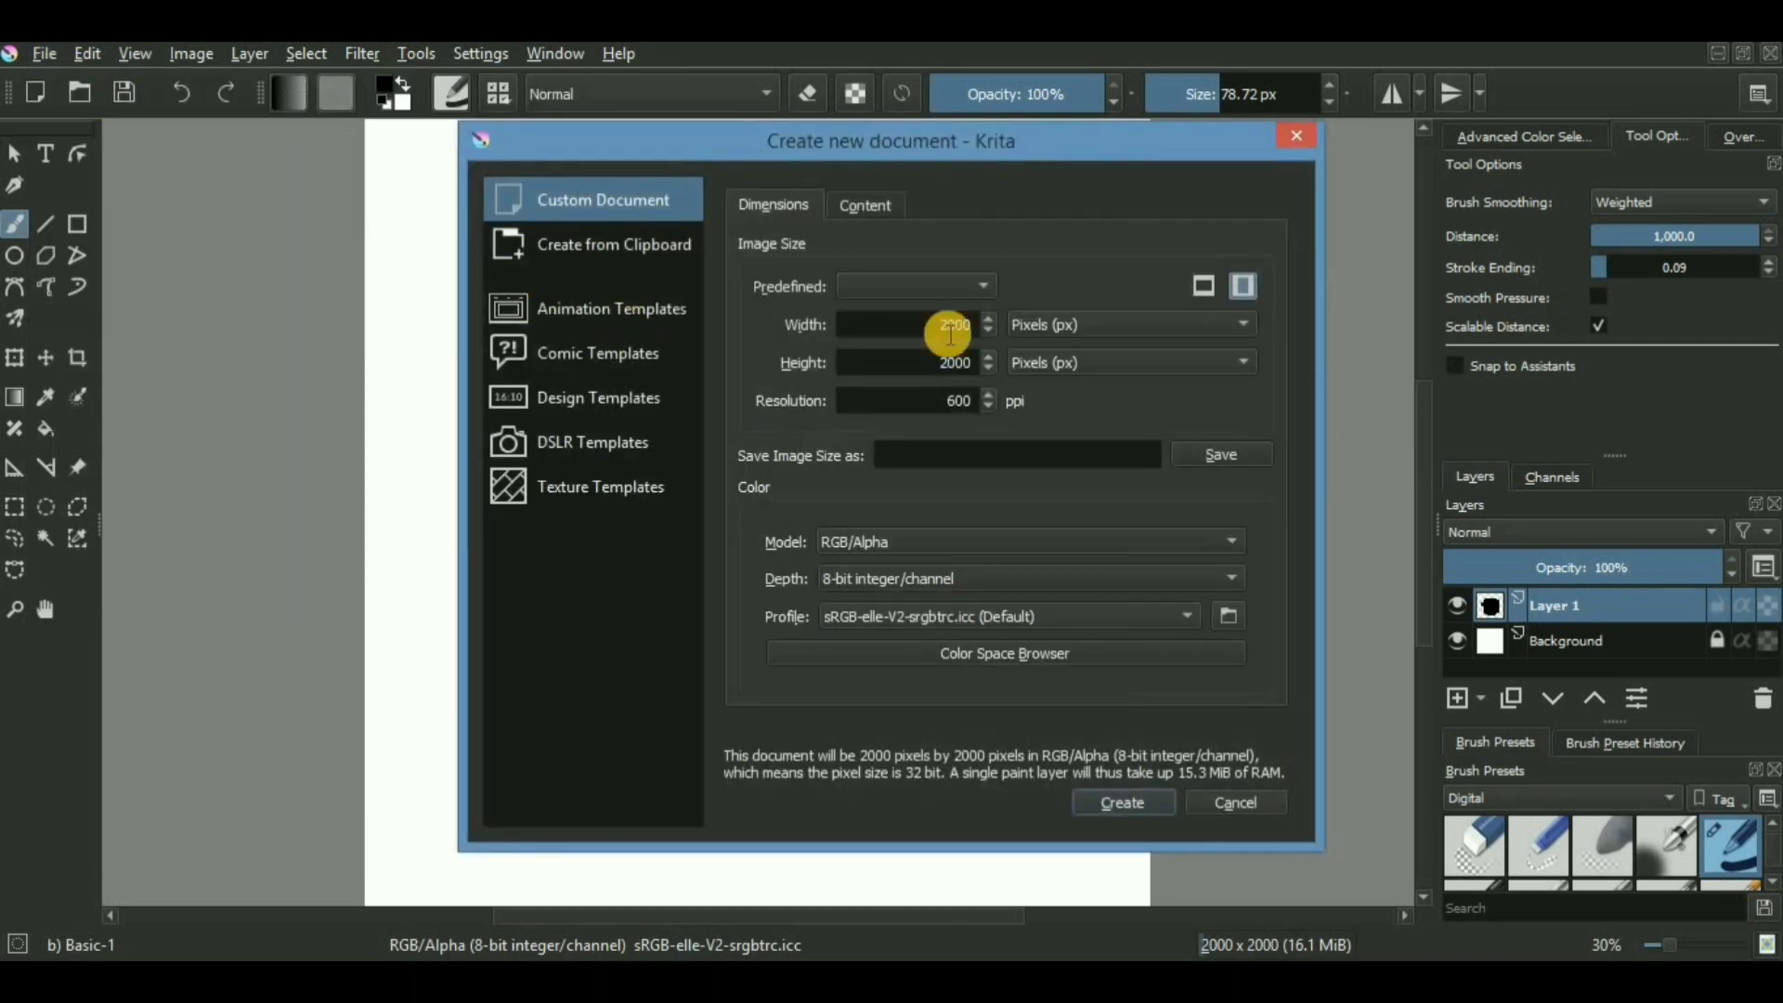
pyautogui.moveTo(1012, 342)
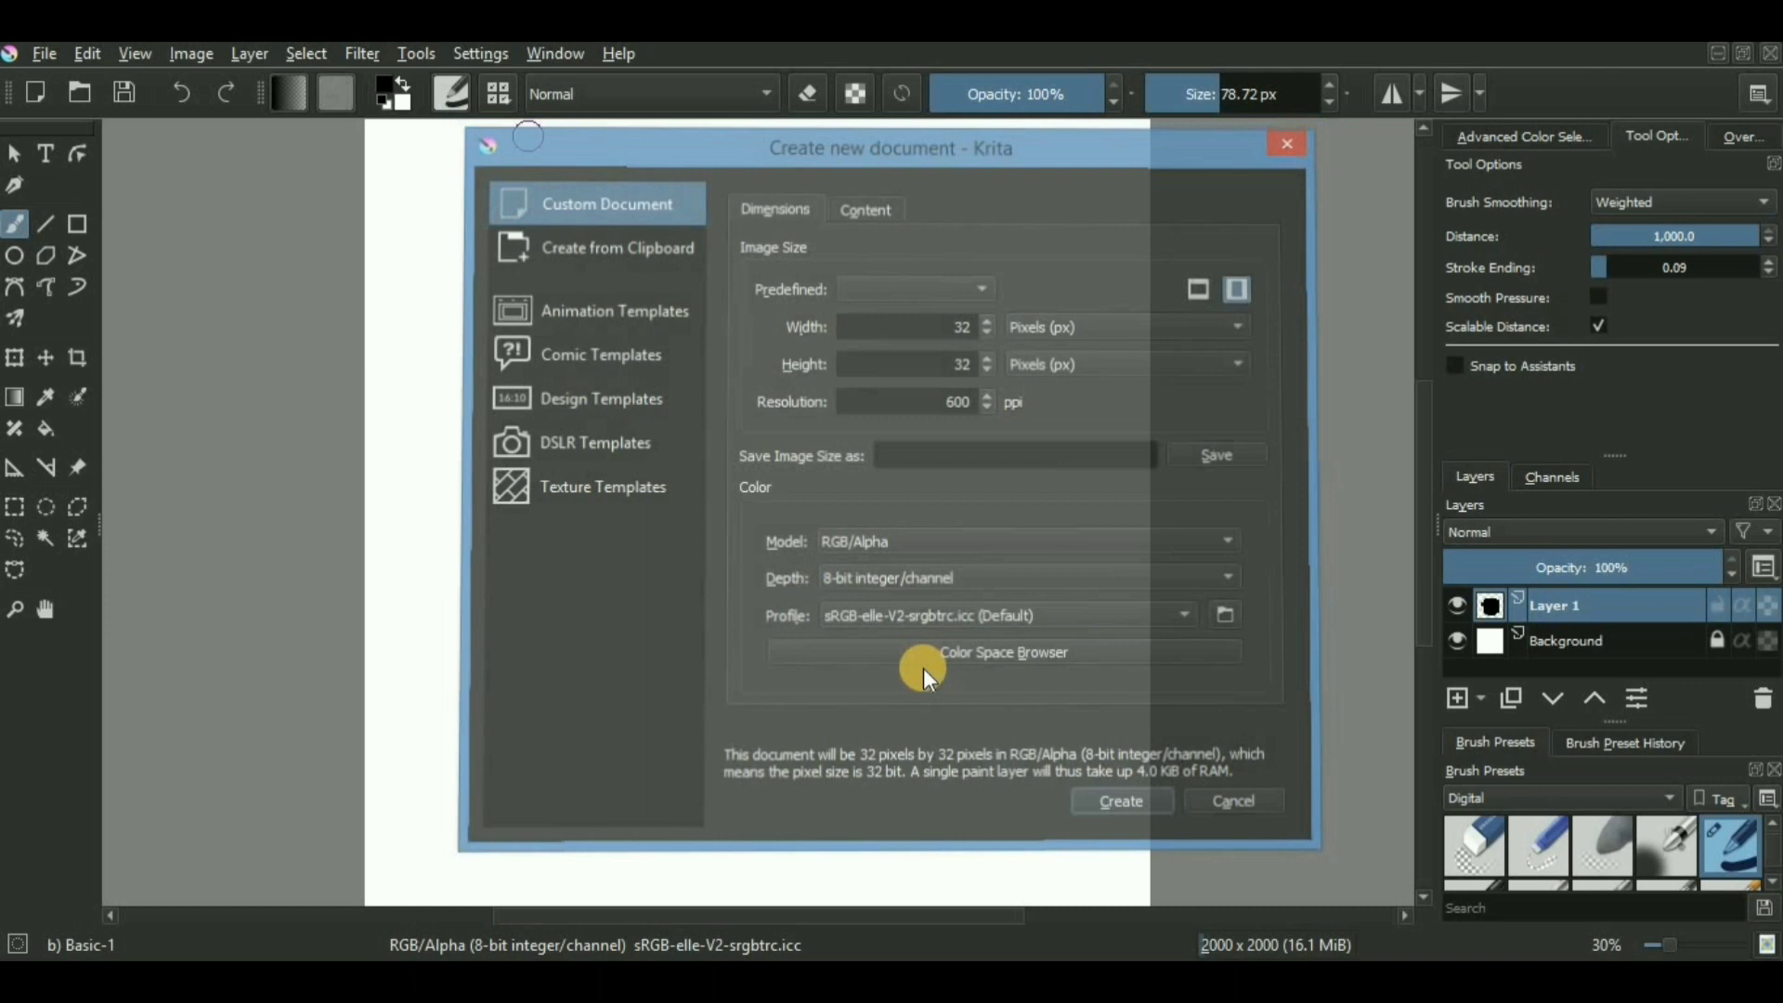
pyautogui.click(1118, 800)
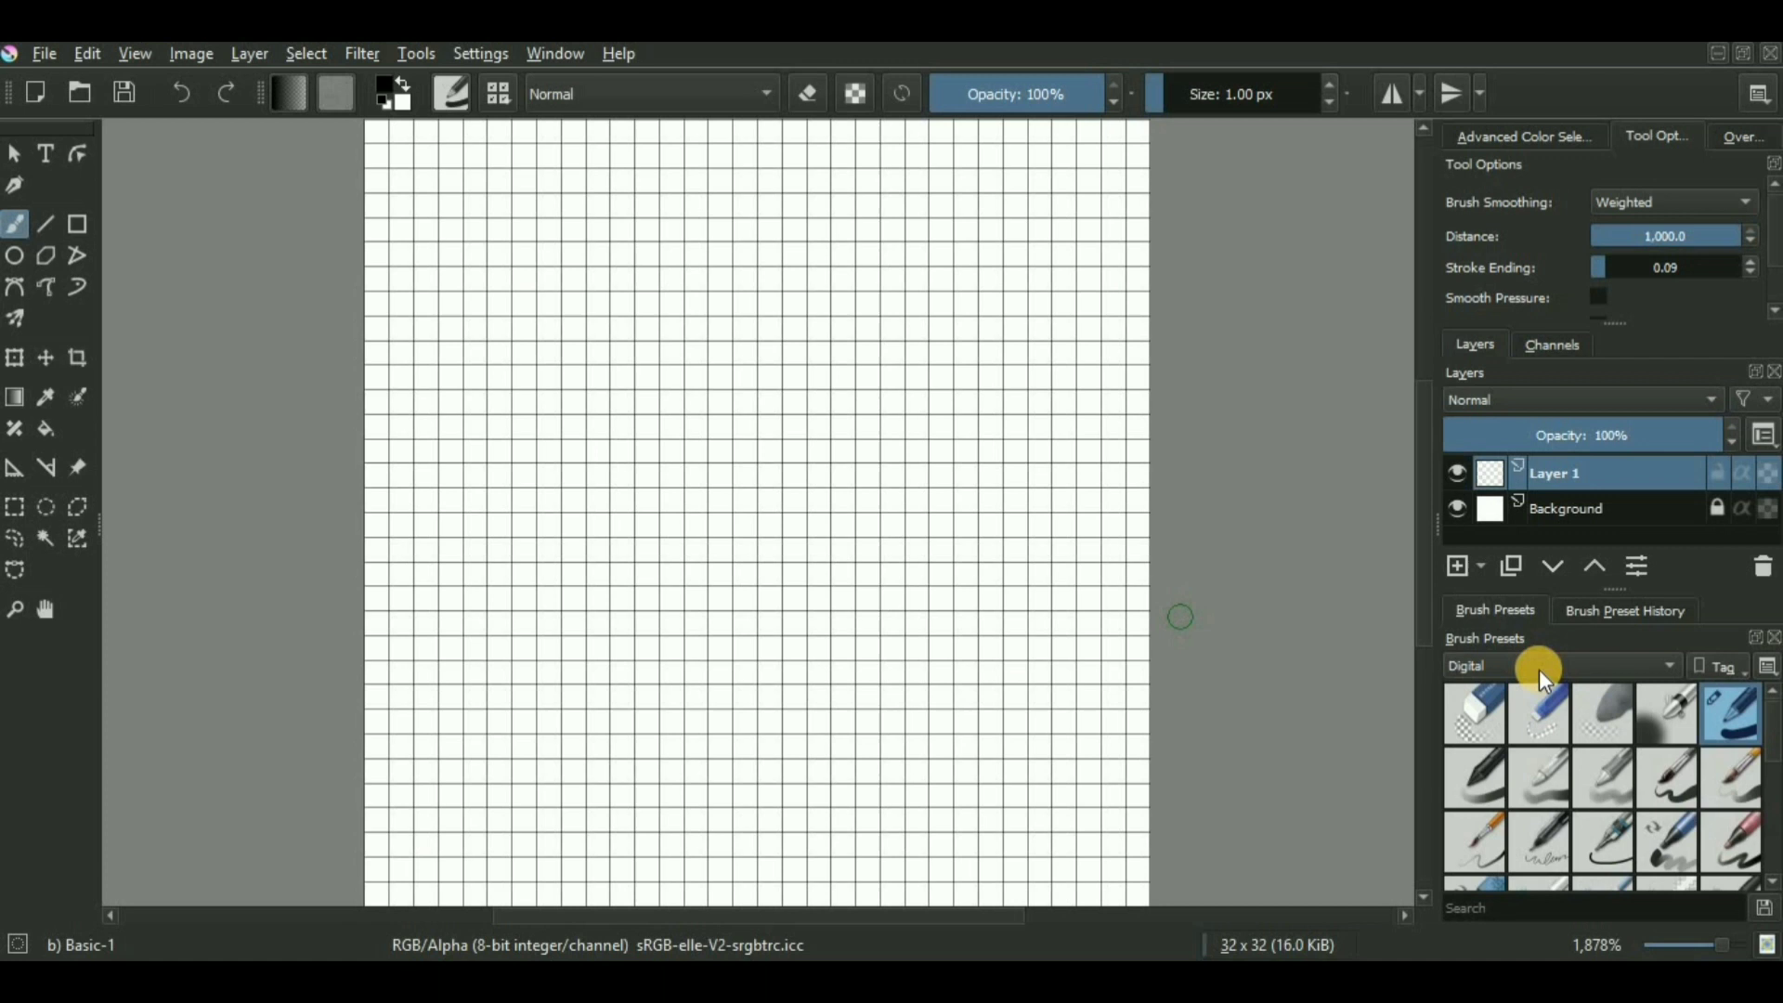
pyautogui.moveTo(1768, 728)
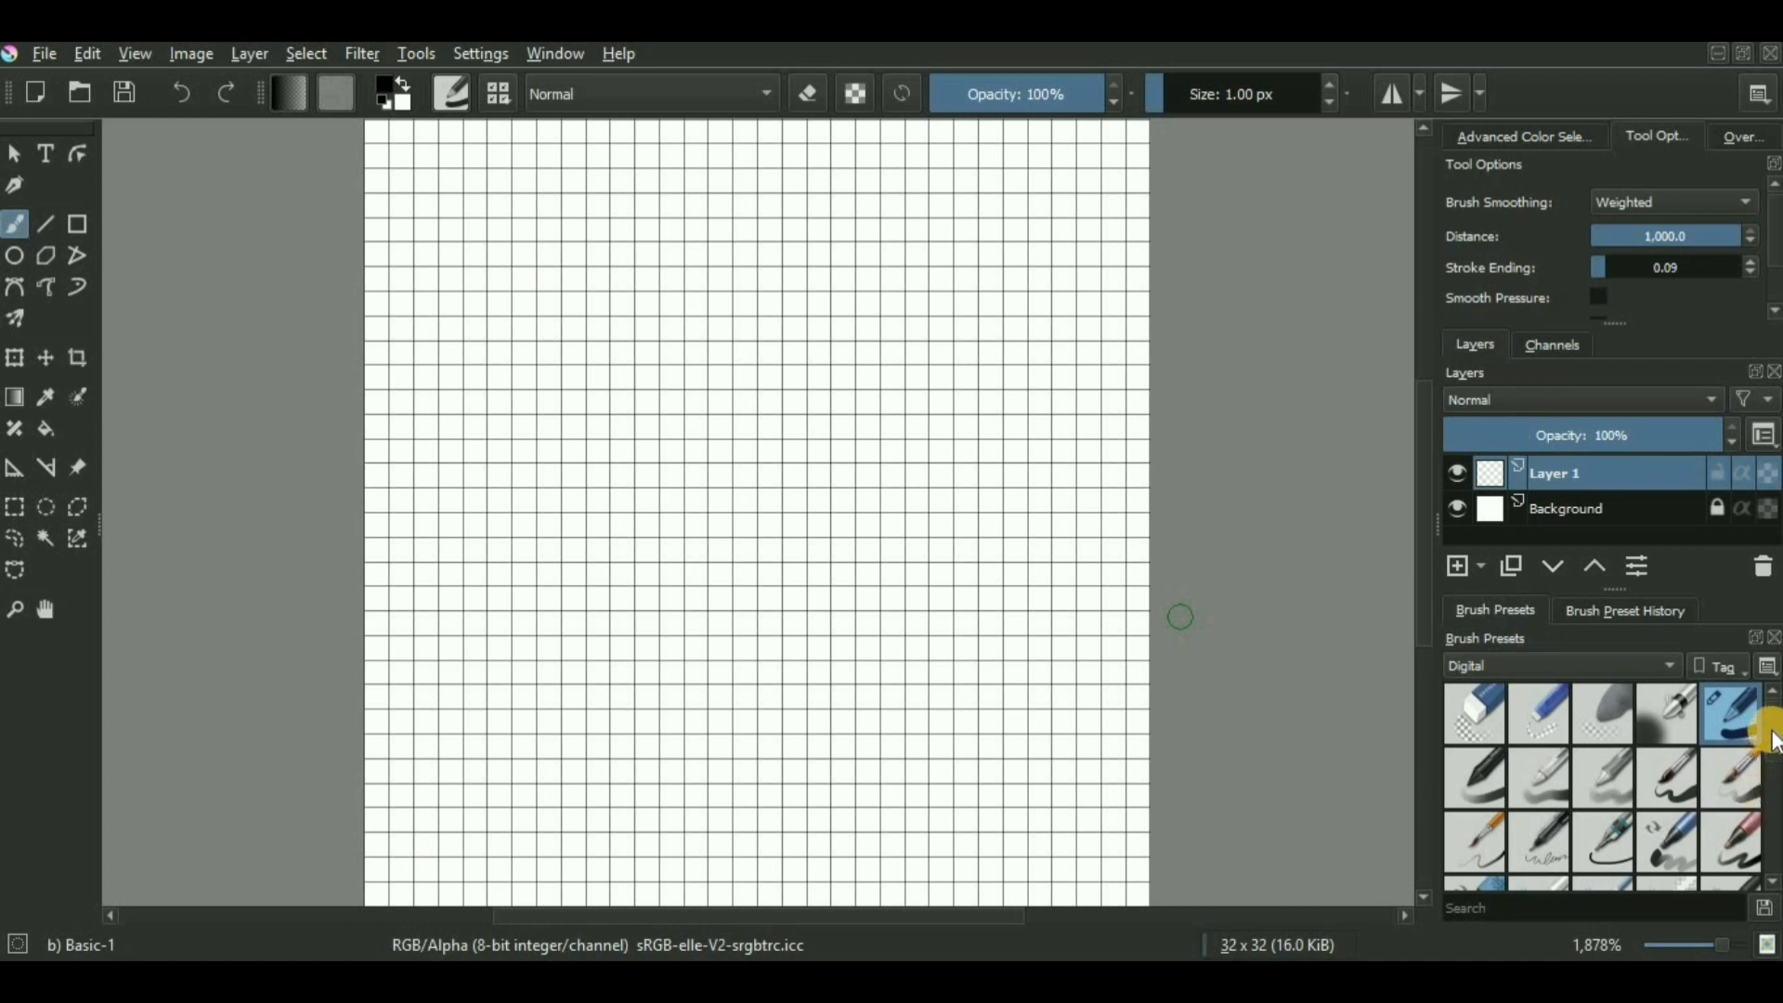
# Step: Search the Brush Presets docker for 'Pixel Art' and select that preset
pyautogui.scroll(-3)
pyautogui.write('Pixel A')
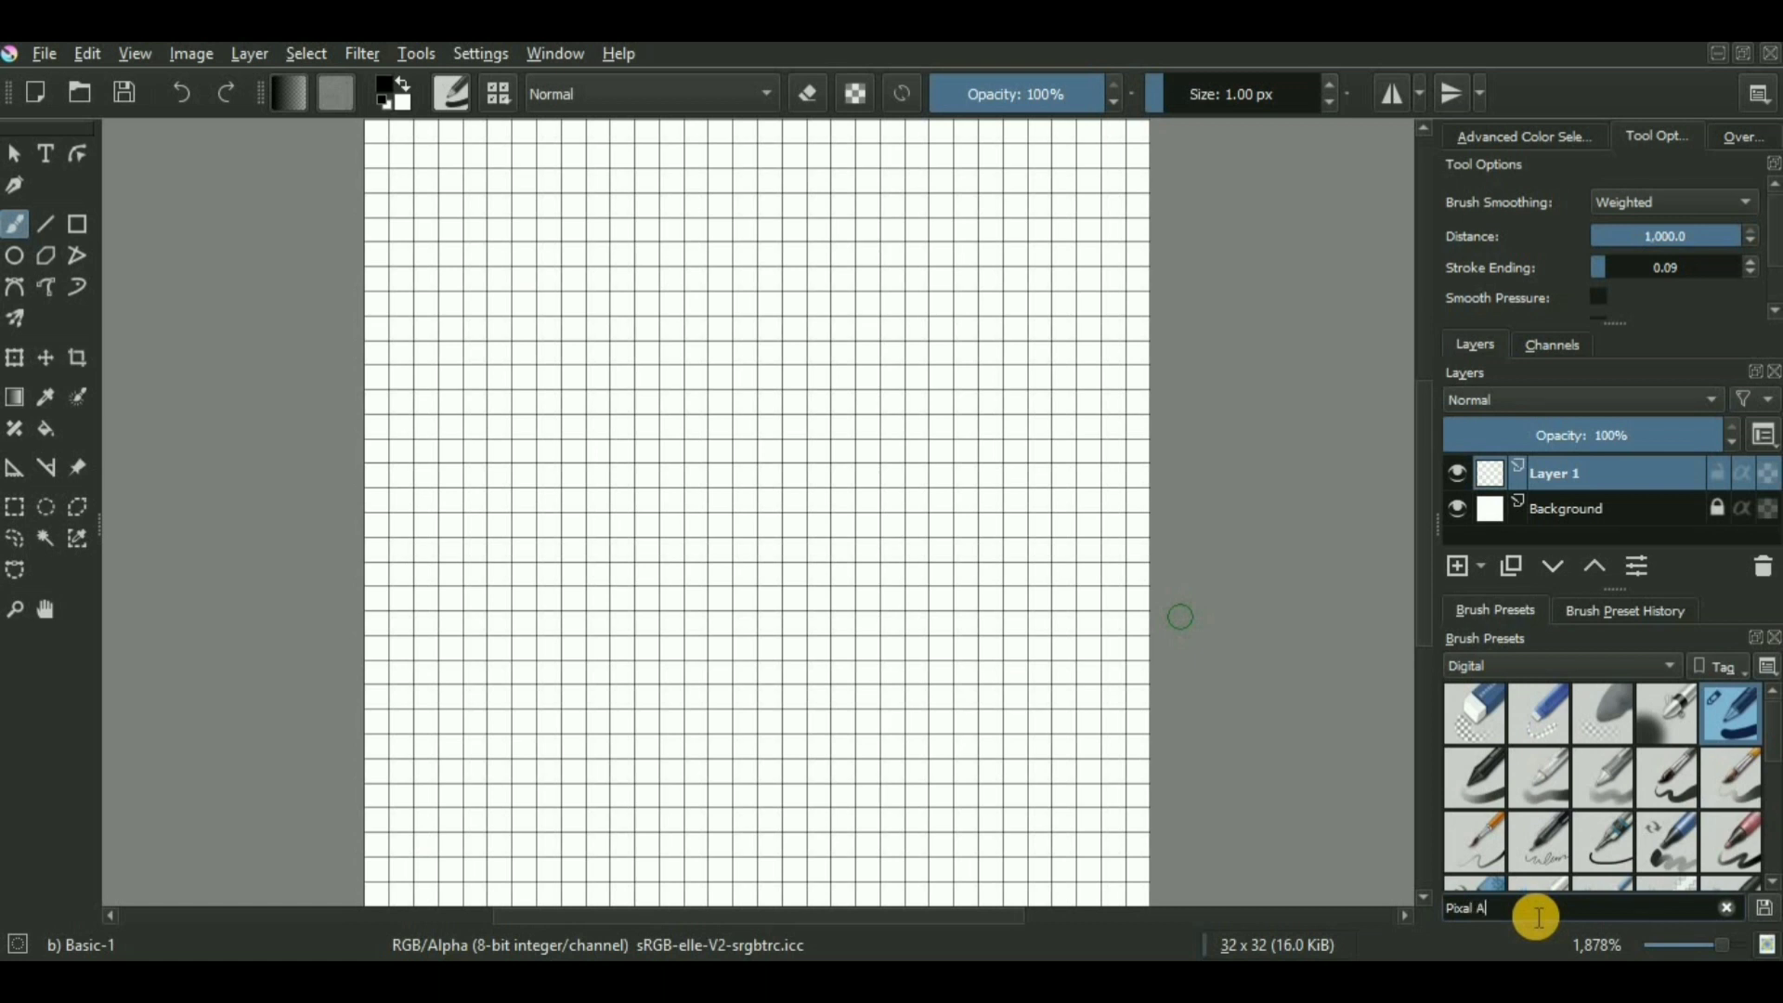
pyautogui.write('rt')
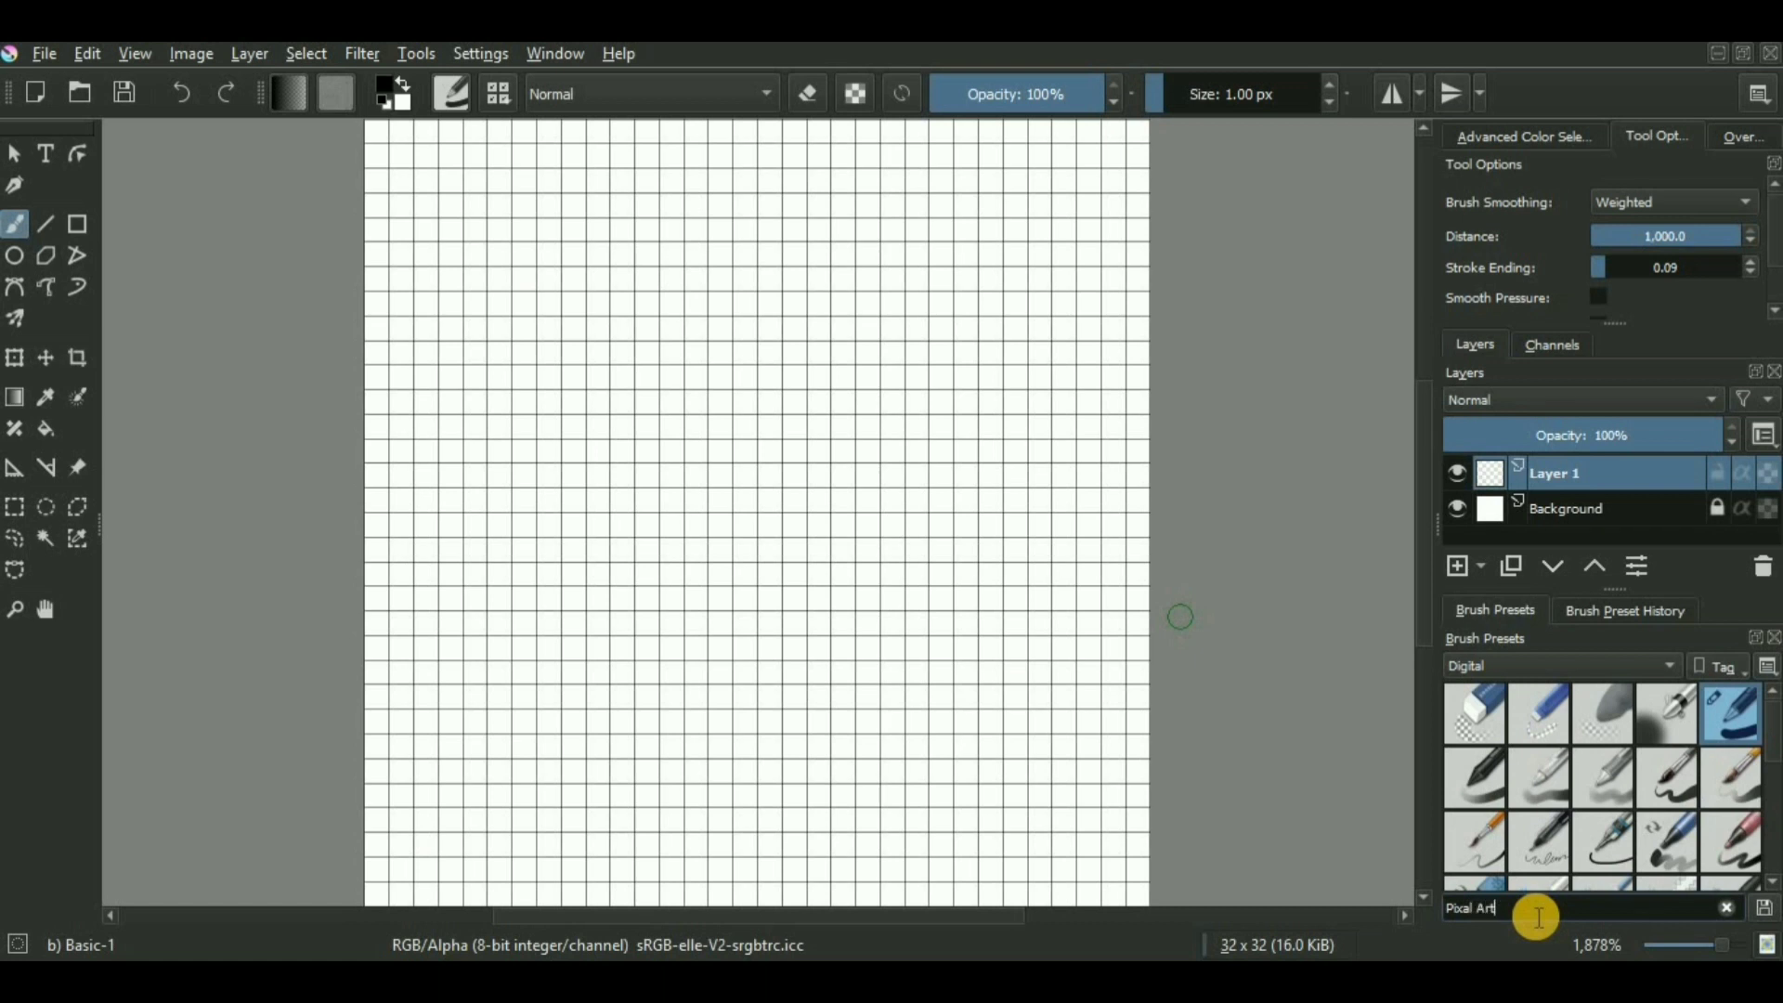
pyautogui.click(1725, 908)
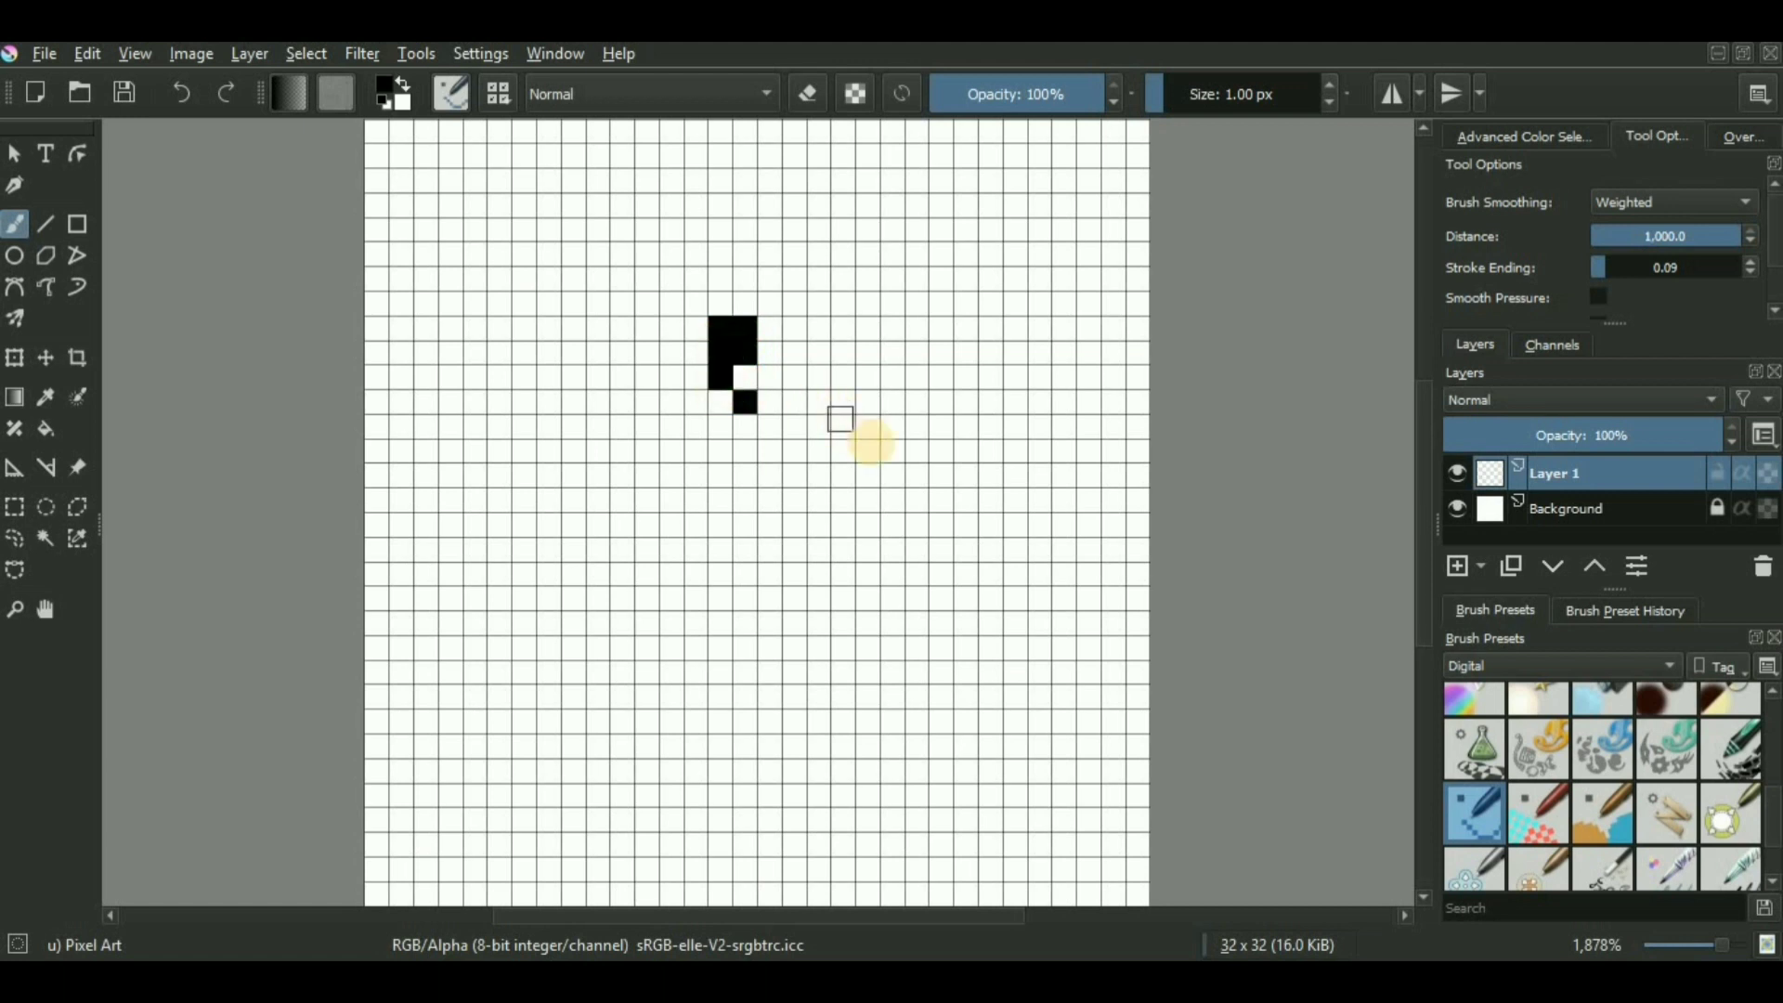
# Step: Paint black pixels, pick red and fill, return to freehand painting and toggle Erase mode
pyautogui.click(943, 514)
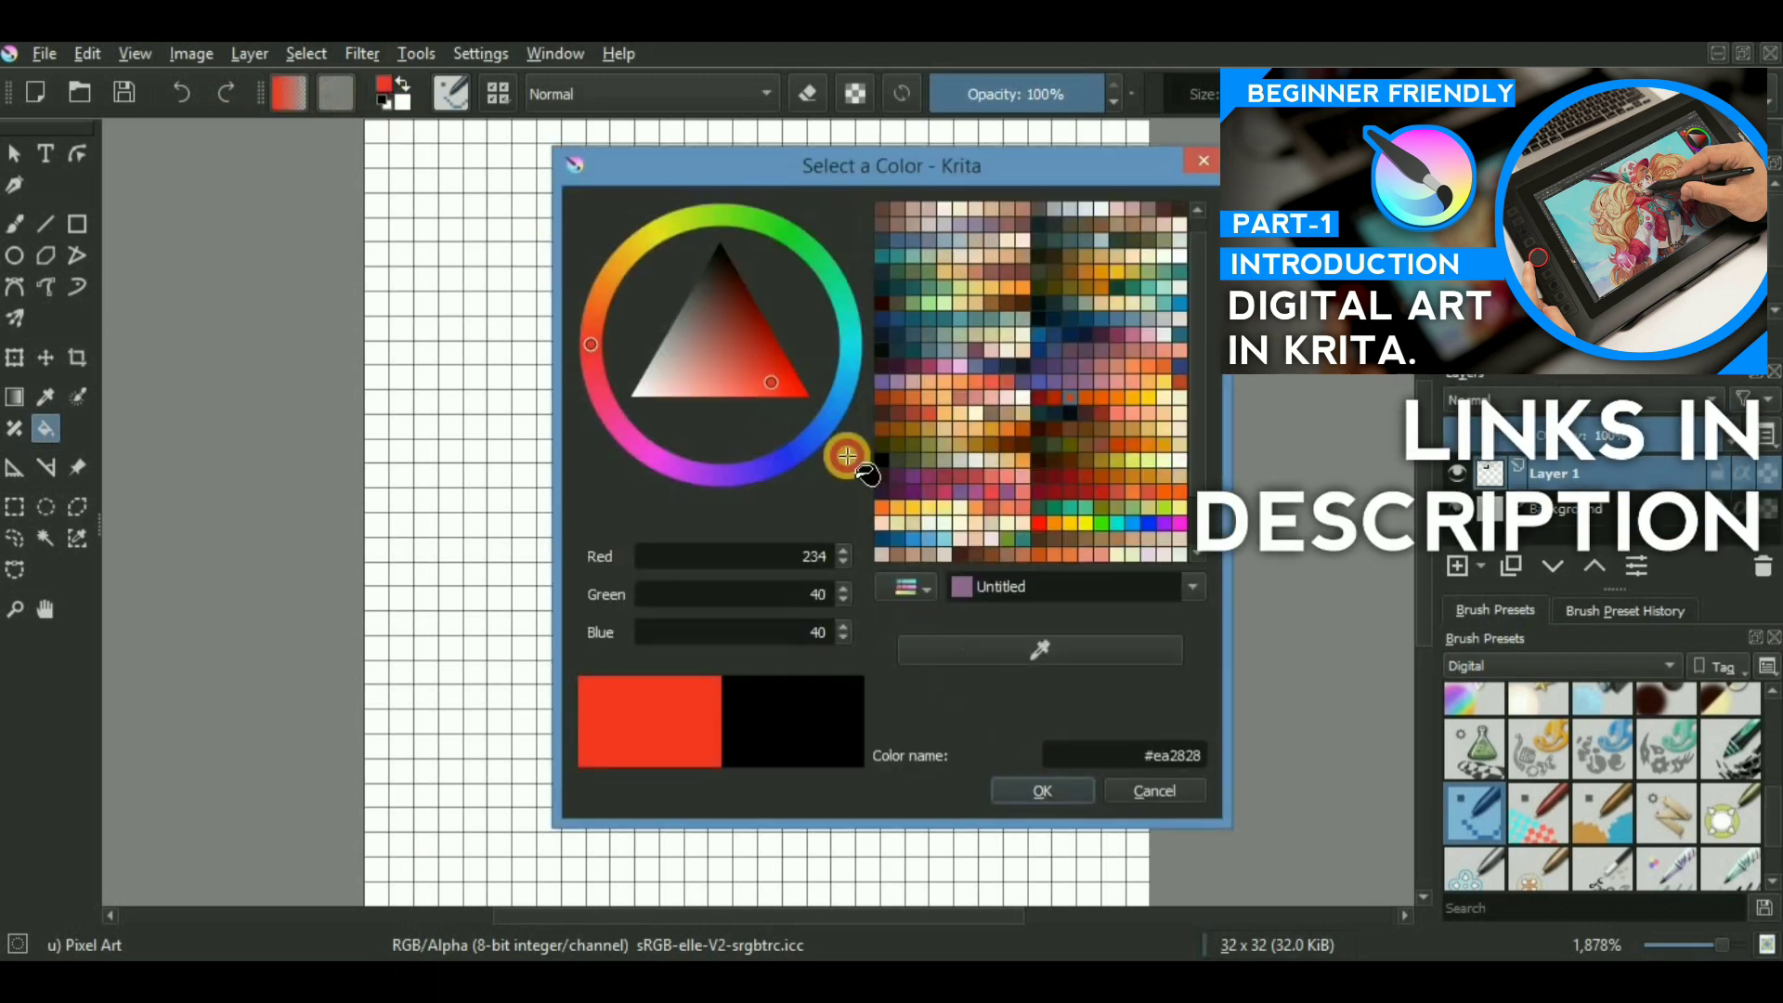
pyautogui.click(1040, 791)
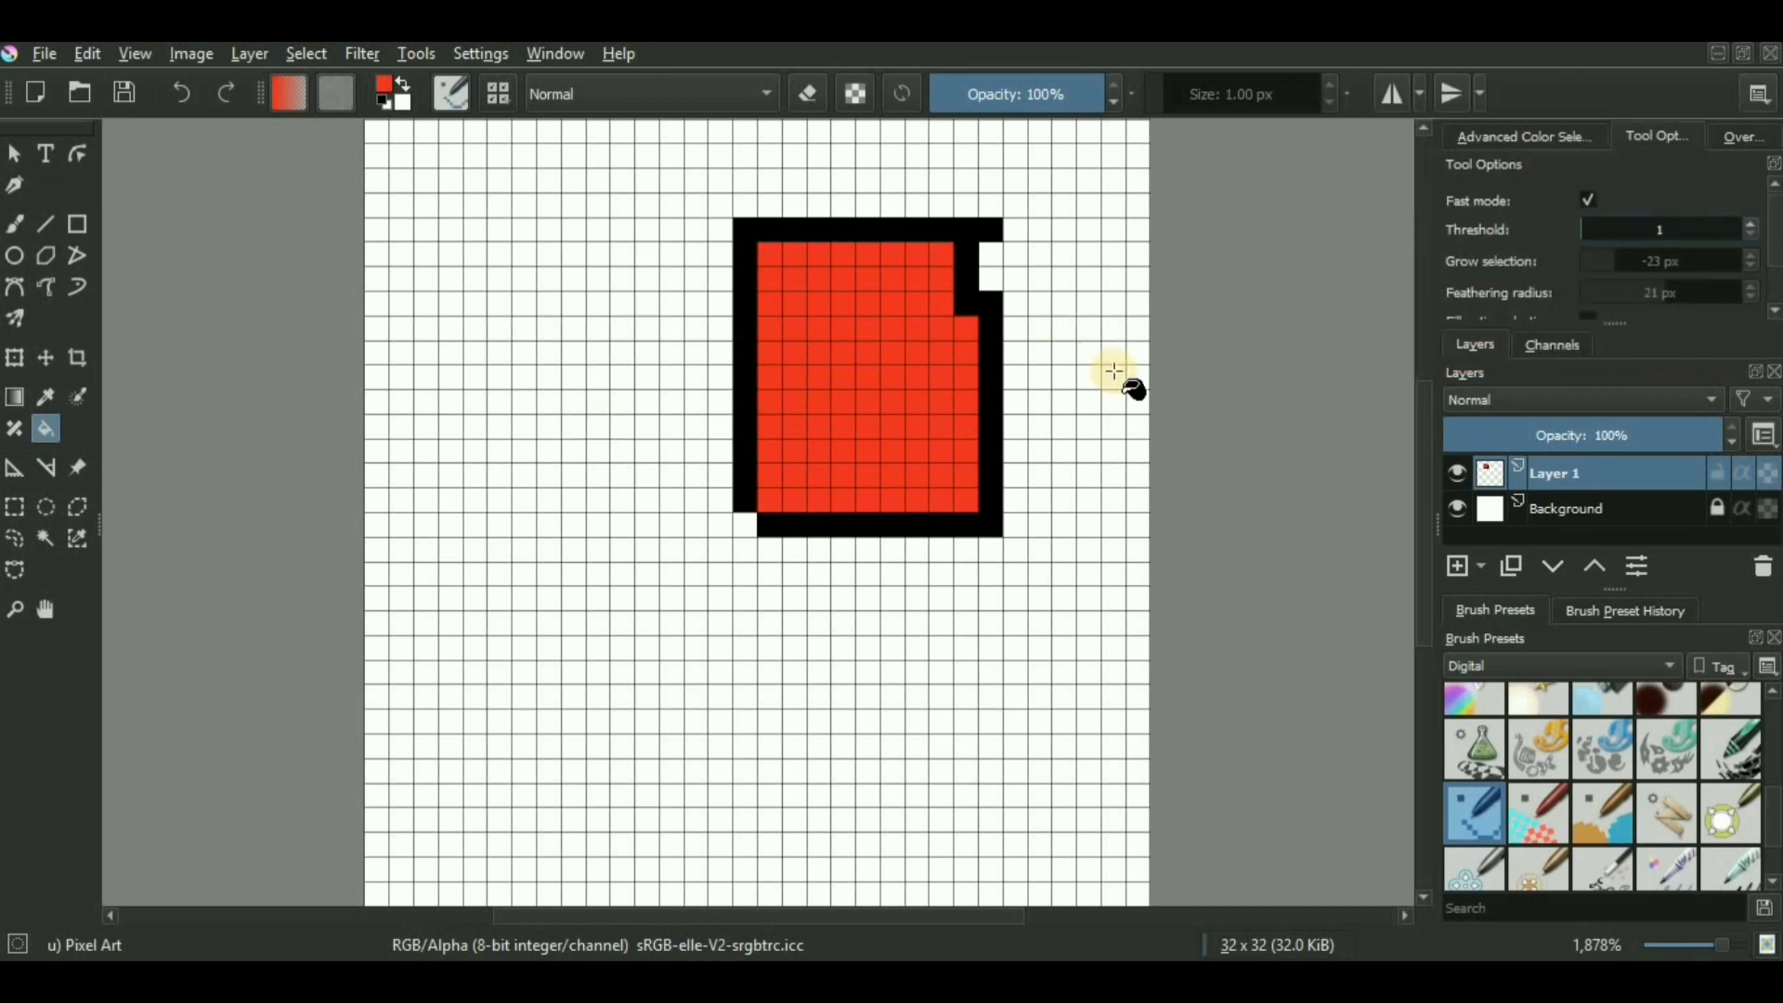
pyautogui.scroll(-3)
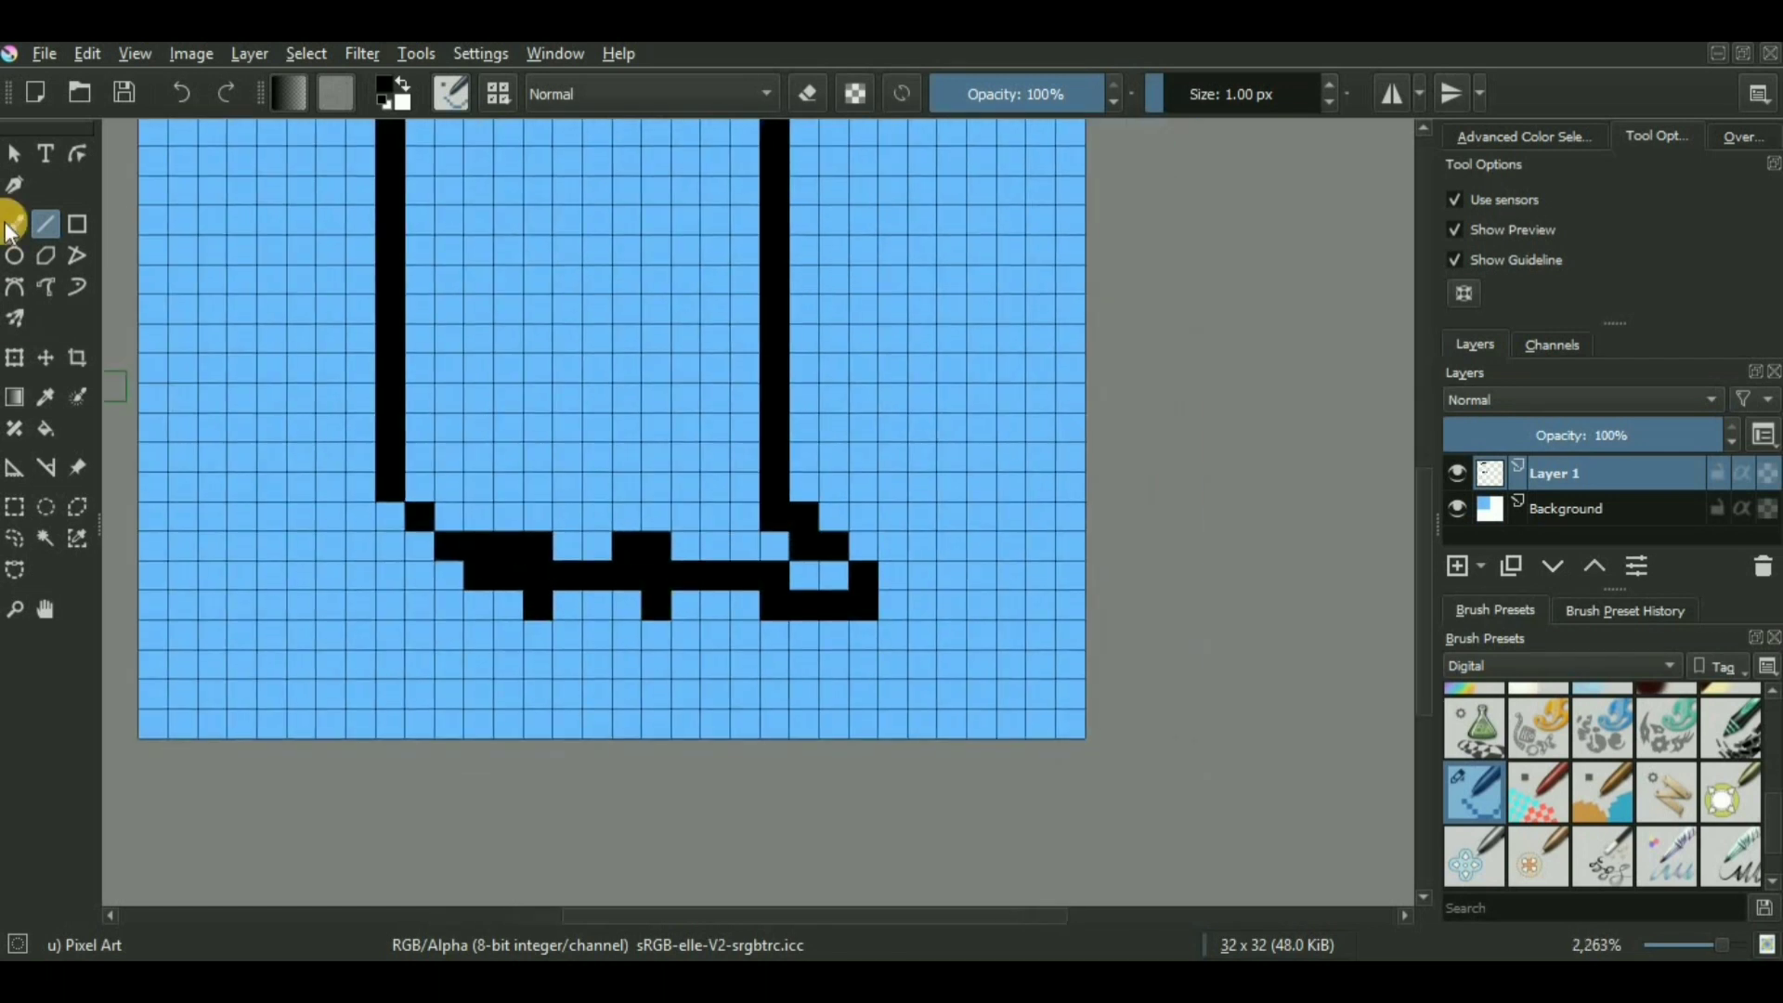
pyautogui.click(78, 225)
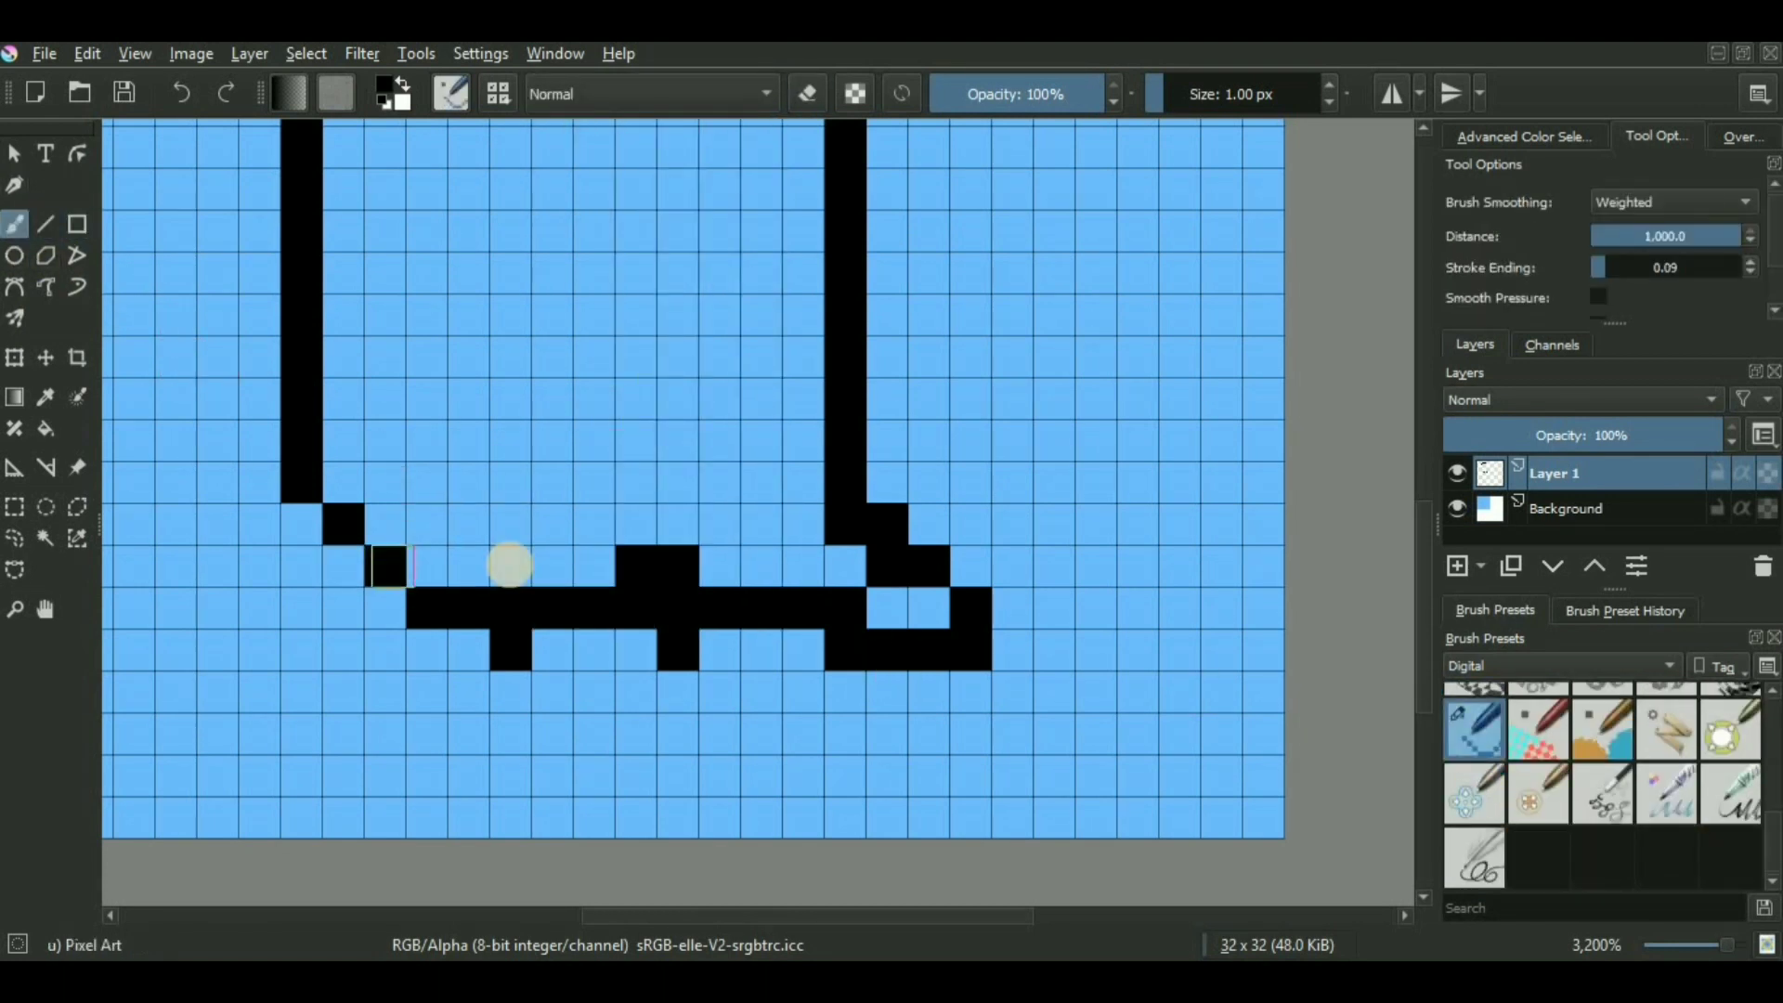
pyautogui.click(806, 93)
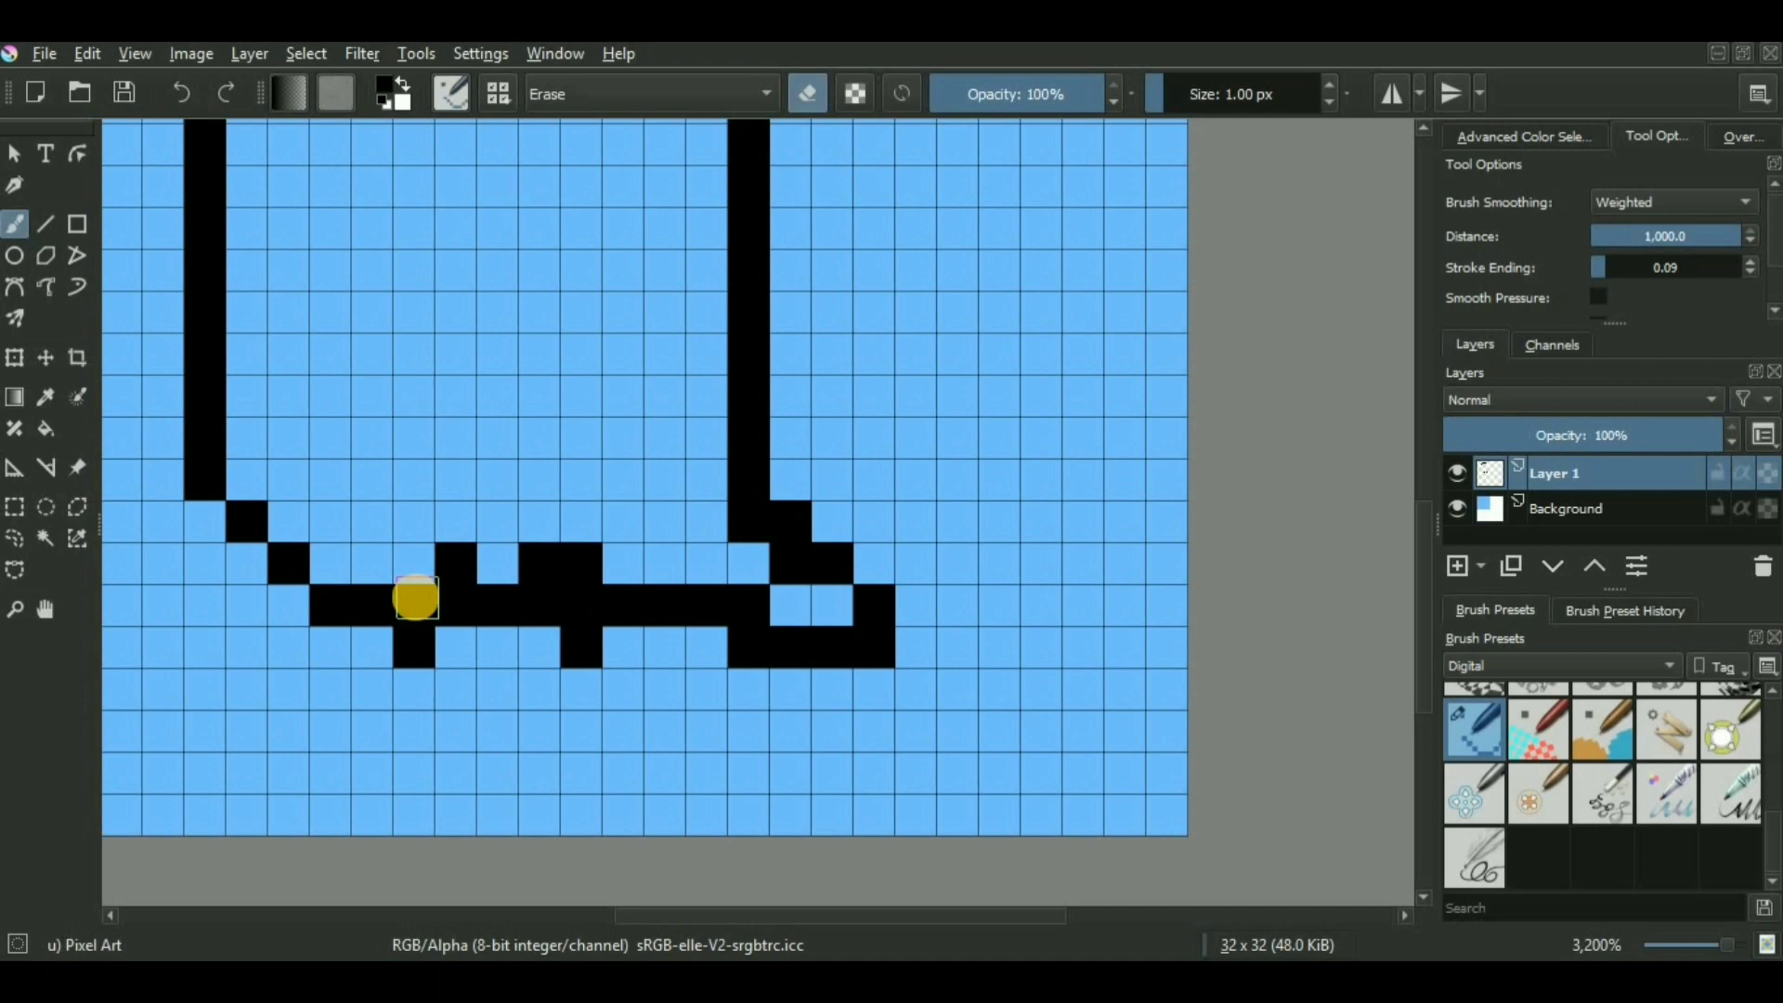